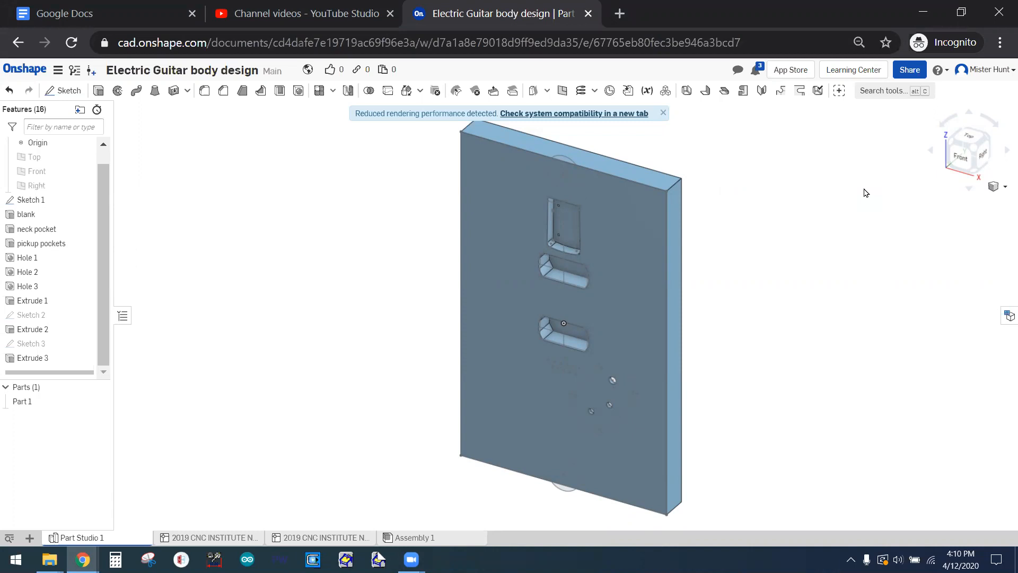
# Step: Rename Extrude 3 to 'rear cover lip' in the feature list
pyautogui.click(663, 114)
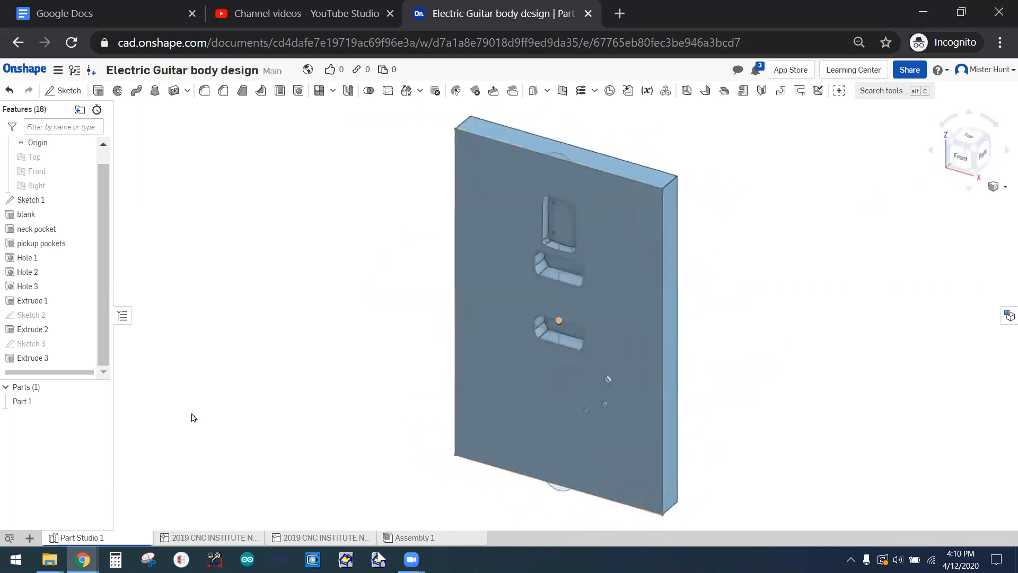
pyautogui.click(31, 358)
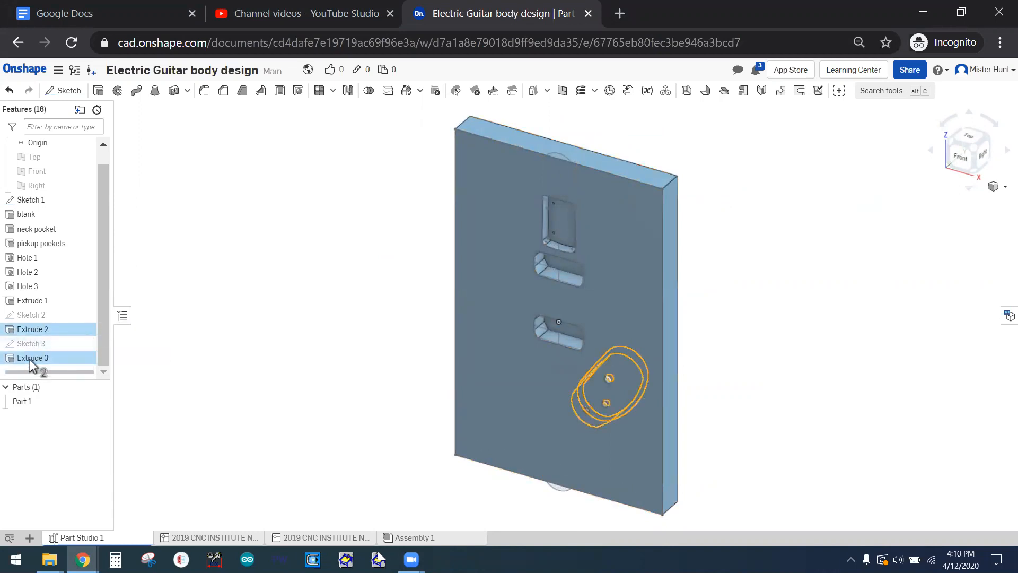
pyautogui.rightClick(33, 358)
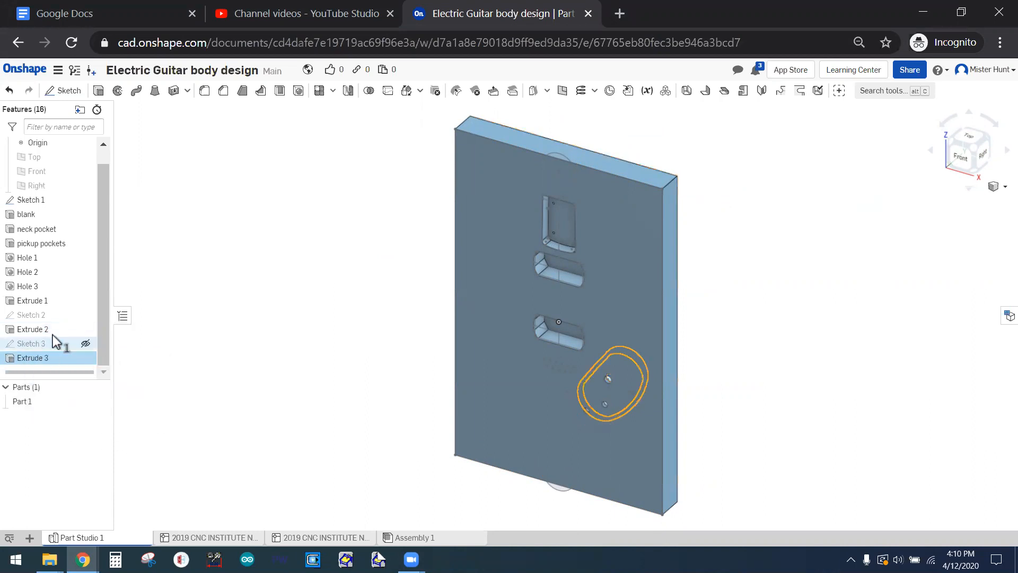
pyautogui.rightClick(29, 342)
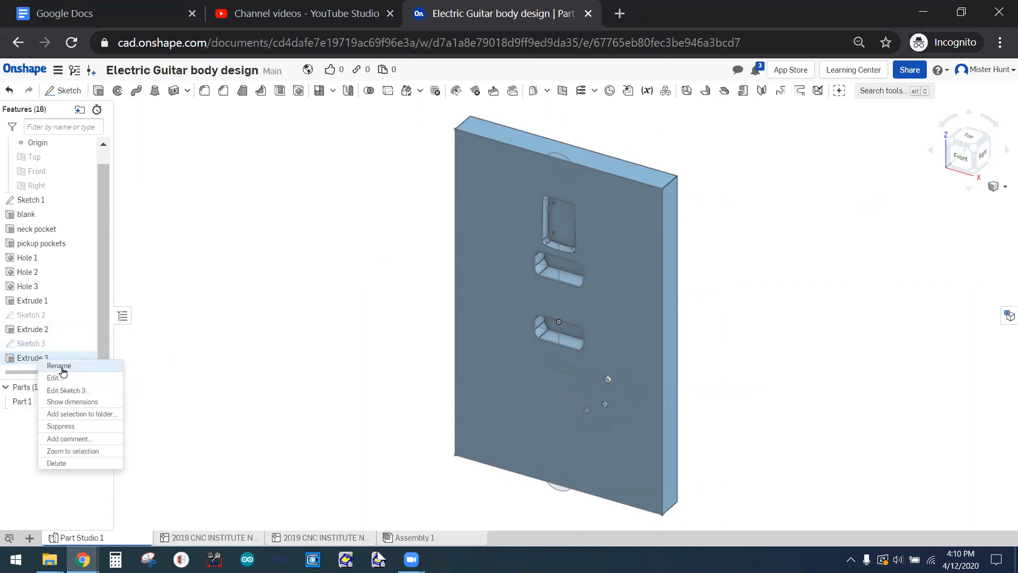
pyautogui.click(60, 366)
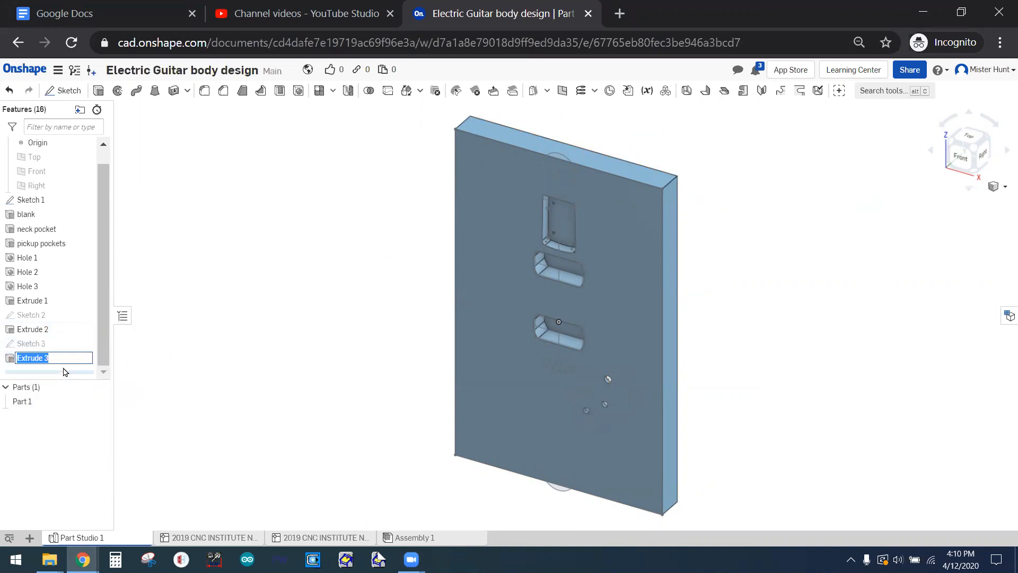
pyautogui.write('rear electronic')
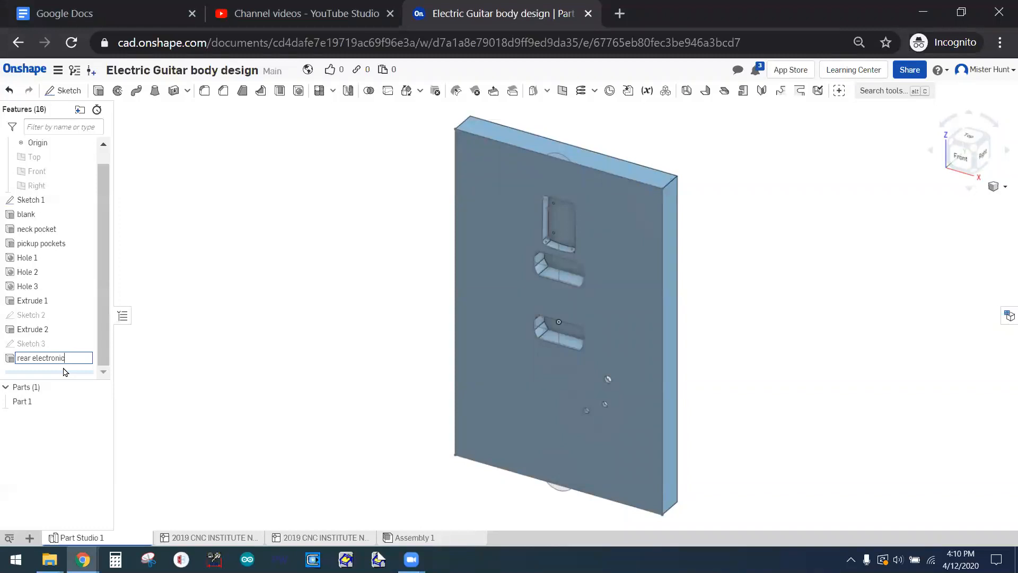
pyautogui.write('rear cover lip')
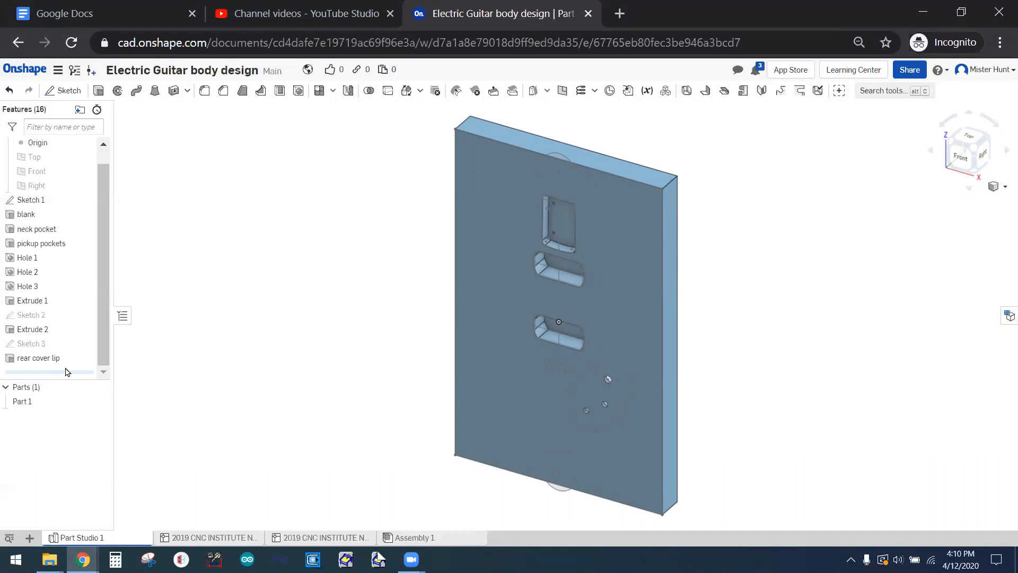
# Step: Rename Extrude 2 to 'rear electronics cavity' and Extrude 1 to 'controls'
pyautogui.rightClick(33, 329)
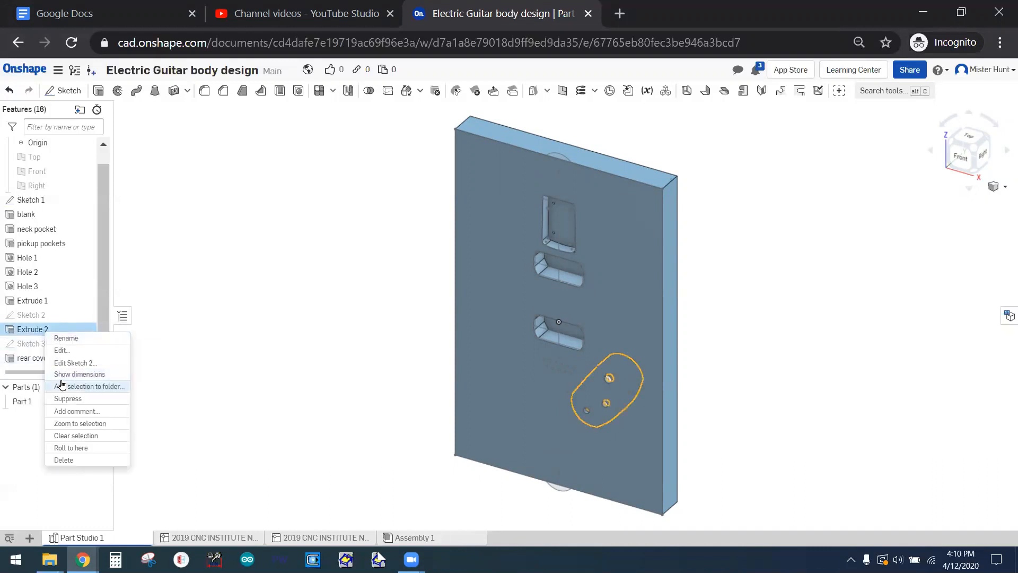
pyautogui.click(65, 337)
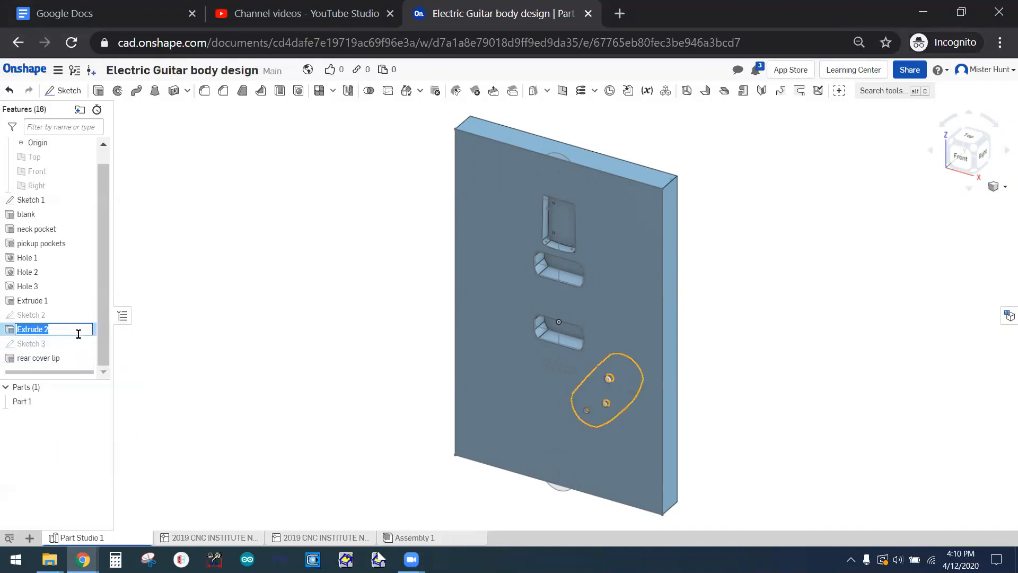
pyautogui.write('rear electronics cavity')
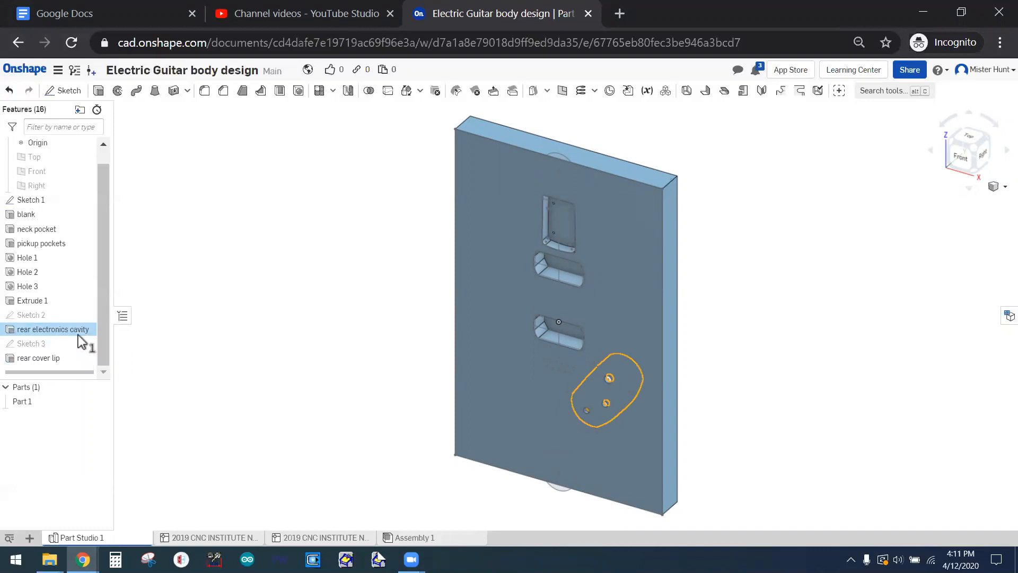
pyautogui.rightClick(32, 300)
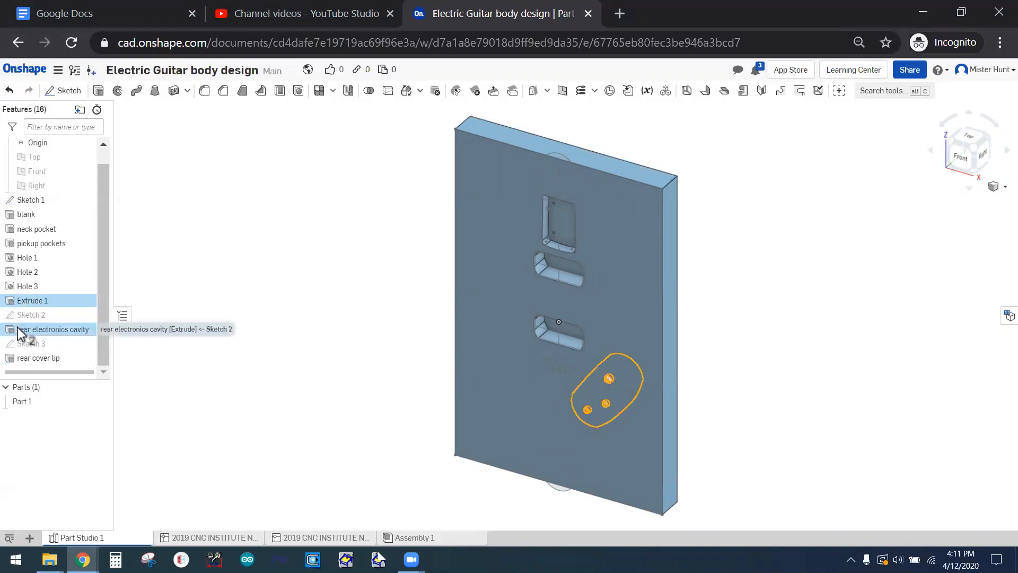
pyautogui.rightClick(33, 300)
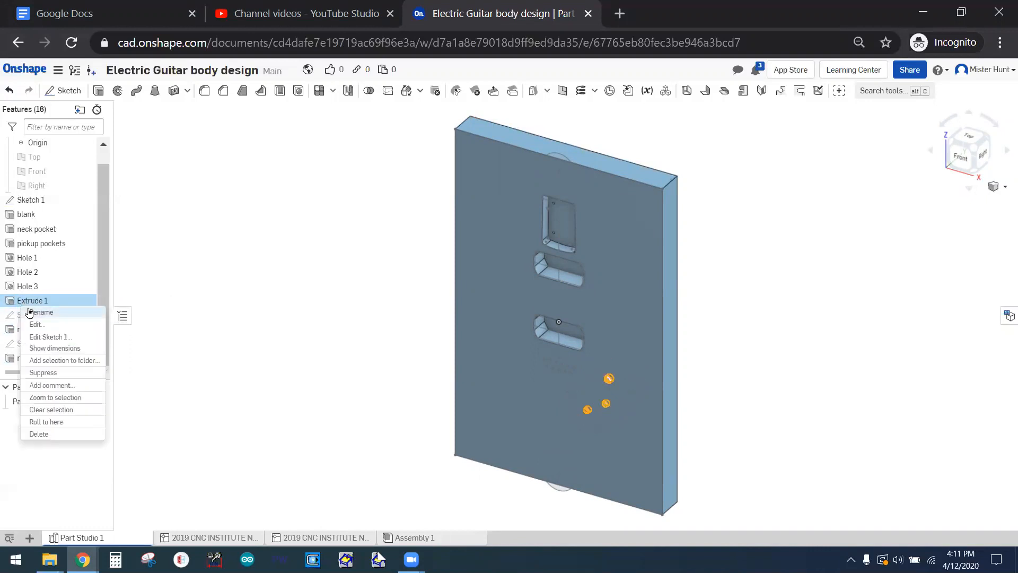
pyautogui.click(40, 312)
pyautogui.write('controls')
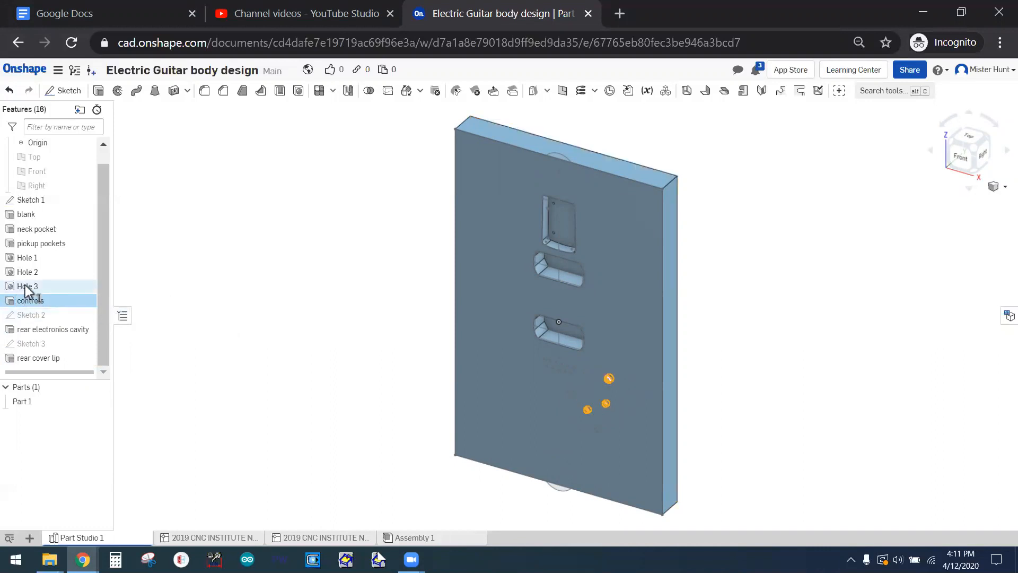
pyautogui.rightClick(29, 300)
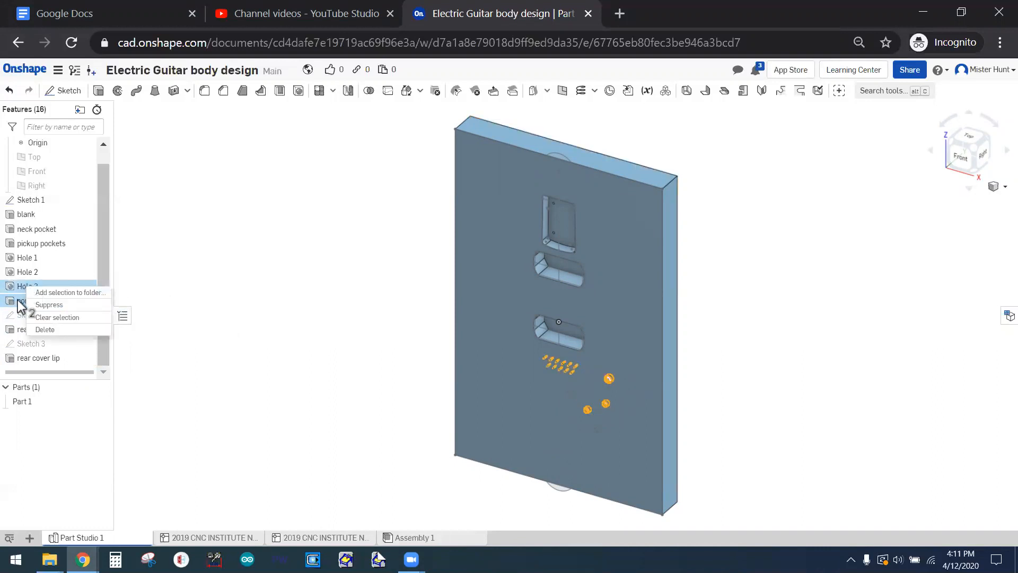
# Step: Rename Hole 3, 2 and 1 to 'bridge holes', 'pickup ring holes' and 'neck bolts'
pyautogui.rightClick(28, 285)
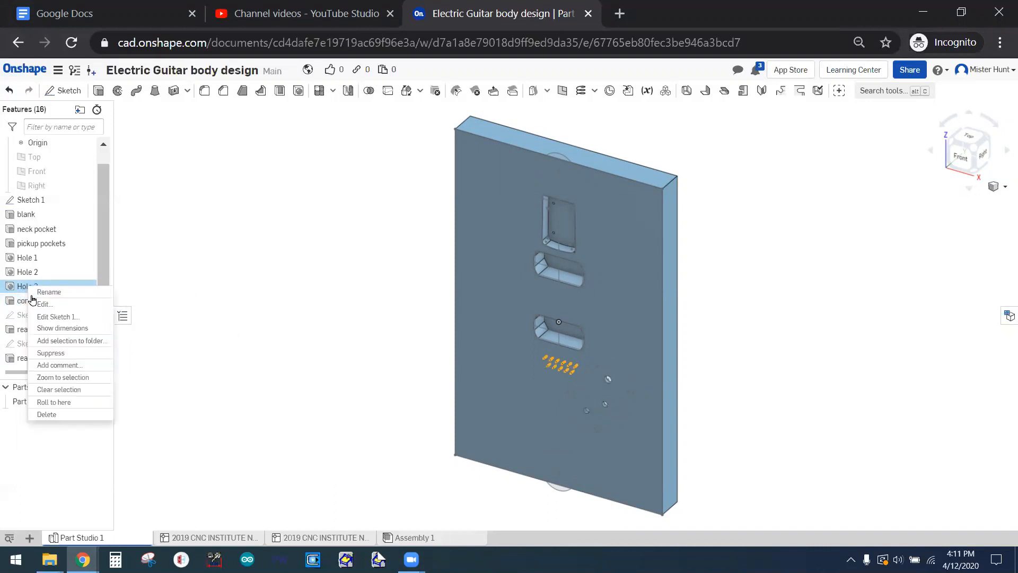
pyautogui.click(49, 291)
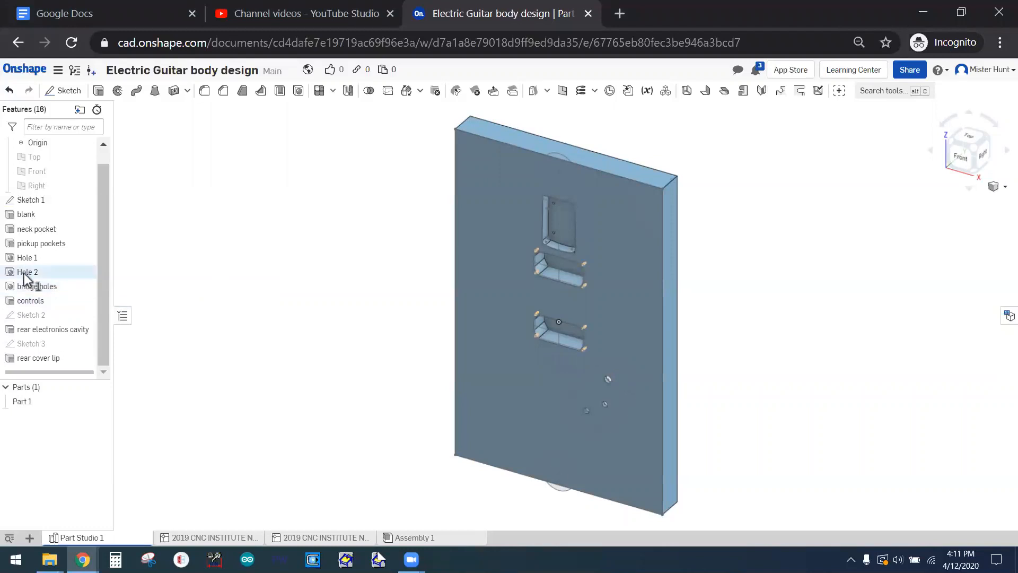
pyautogui.rightClick(28, 271)
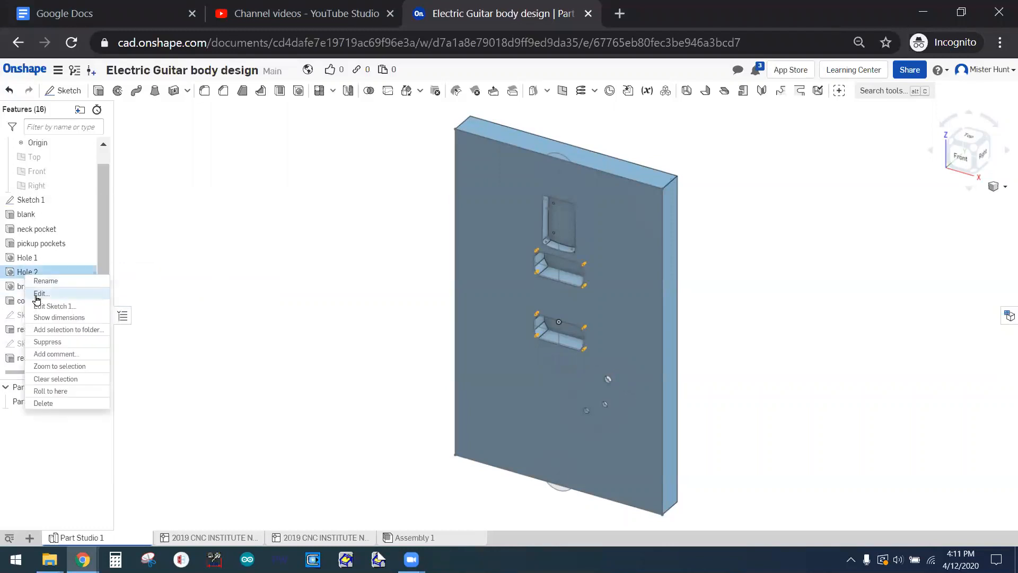
pyautogui.click(42, 293)
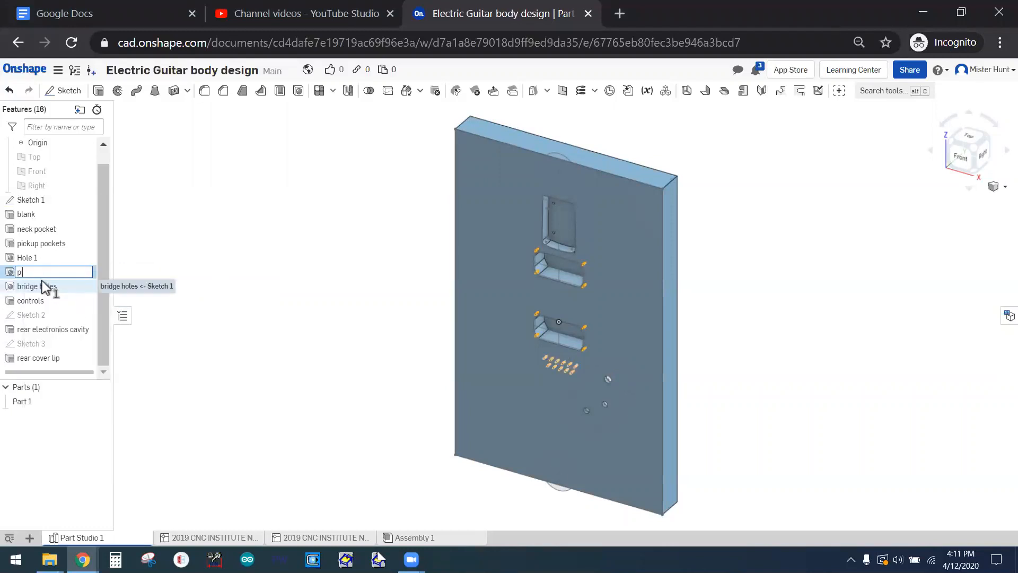
pyautogui.write('ickup ring')
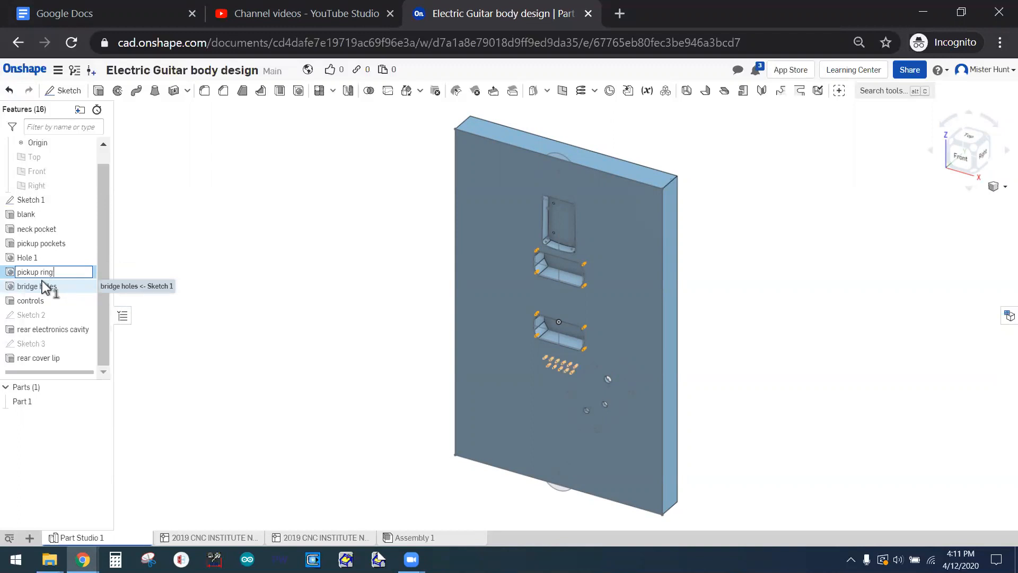
pyautogui.press('Return')
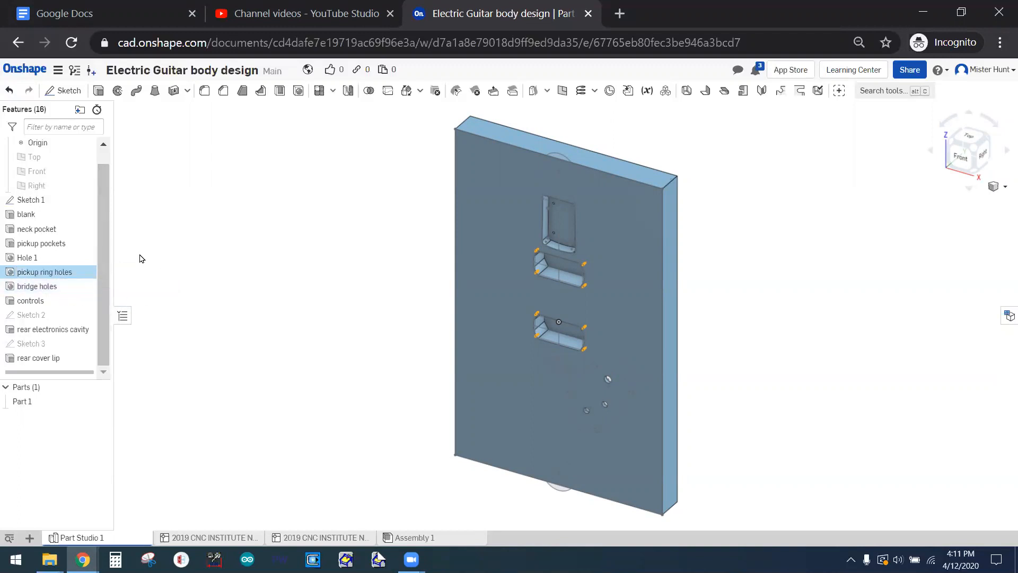
pyautogui.rightClick(27, 258)
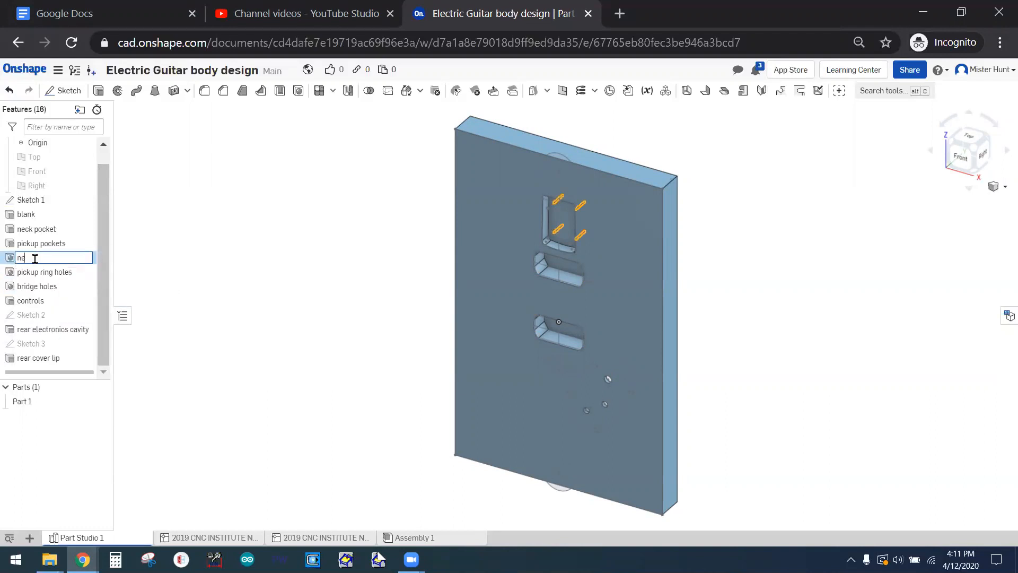
pyautogui.write('neck bolts')
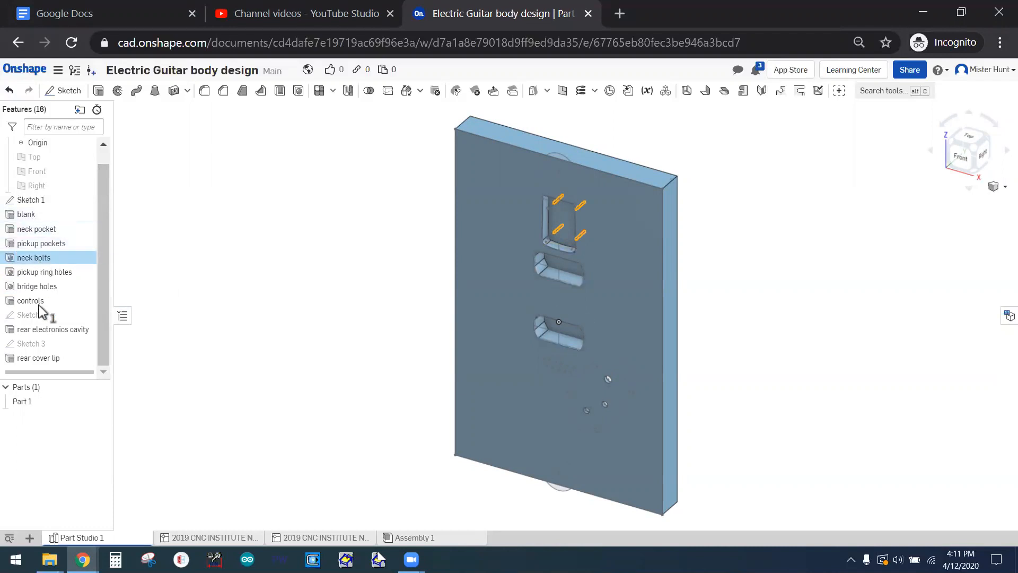
pyautogui.moveTo(205, 428)
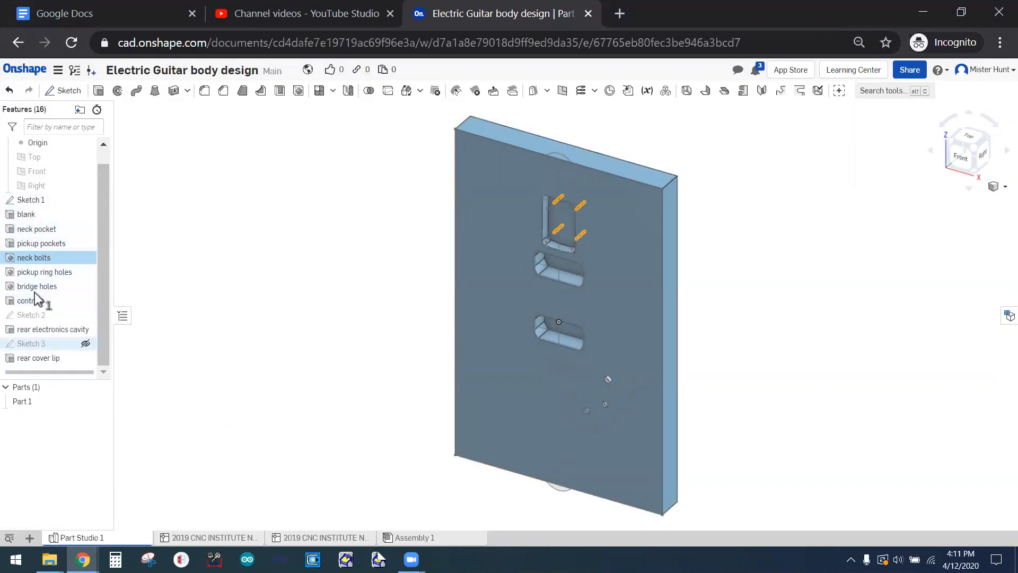
# Step: Select the blank's front face as the plane for a new sketch
pyautogui.click(31, 300)
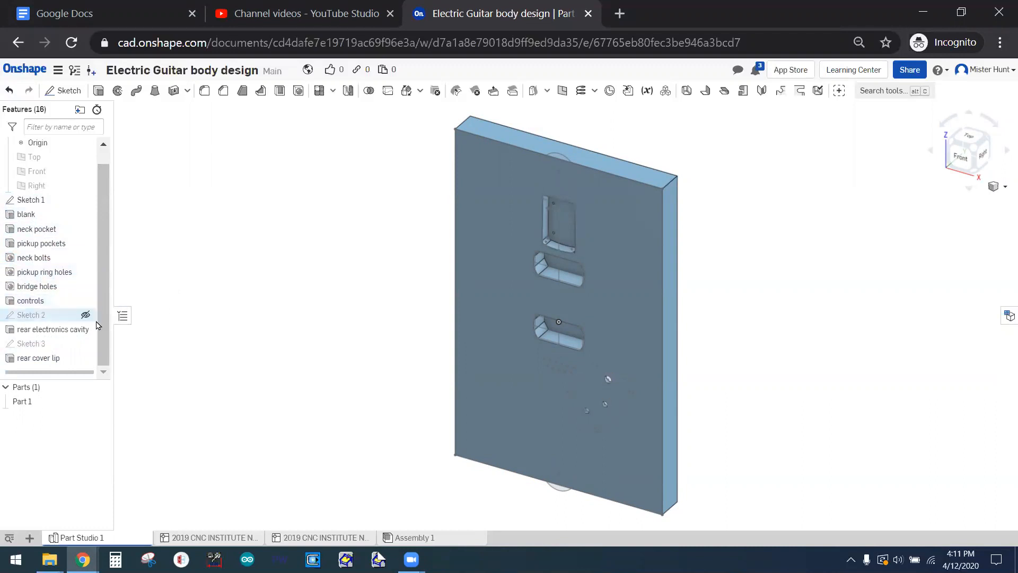
pyautogui.moveTo(465, 163)
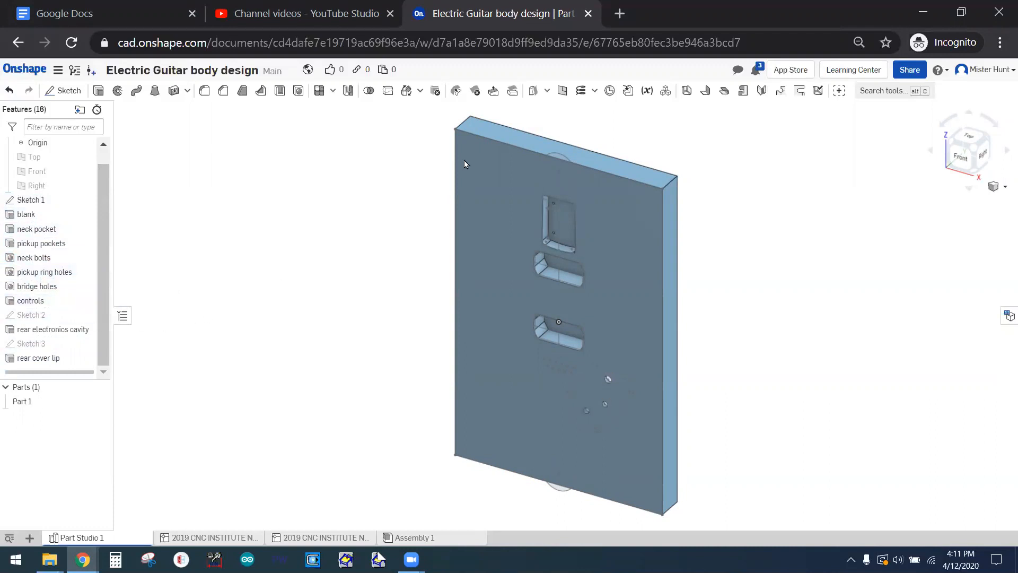
pyautogui.click(507, 293)
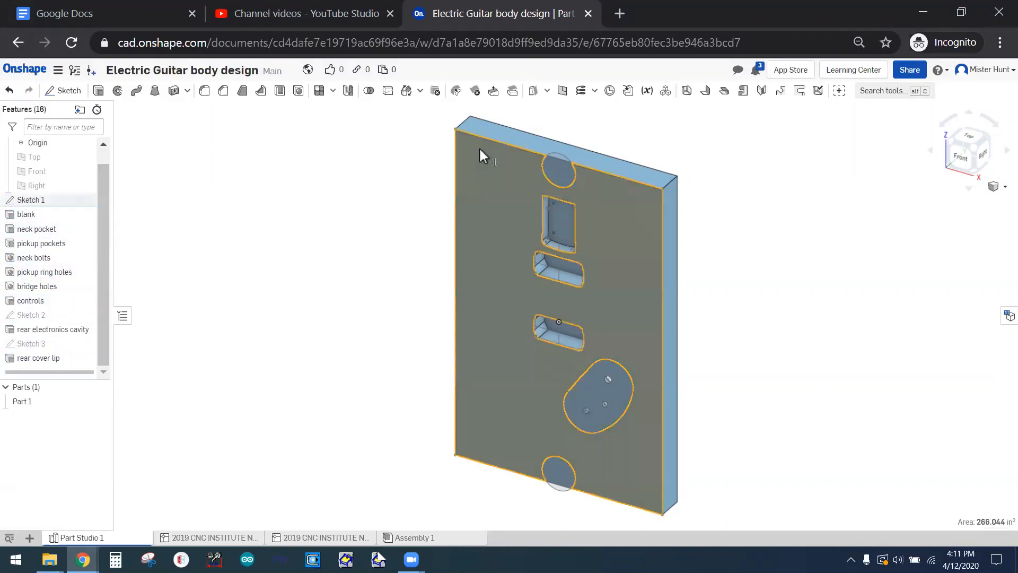
pyautogui.moveTo(109, 129)
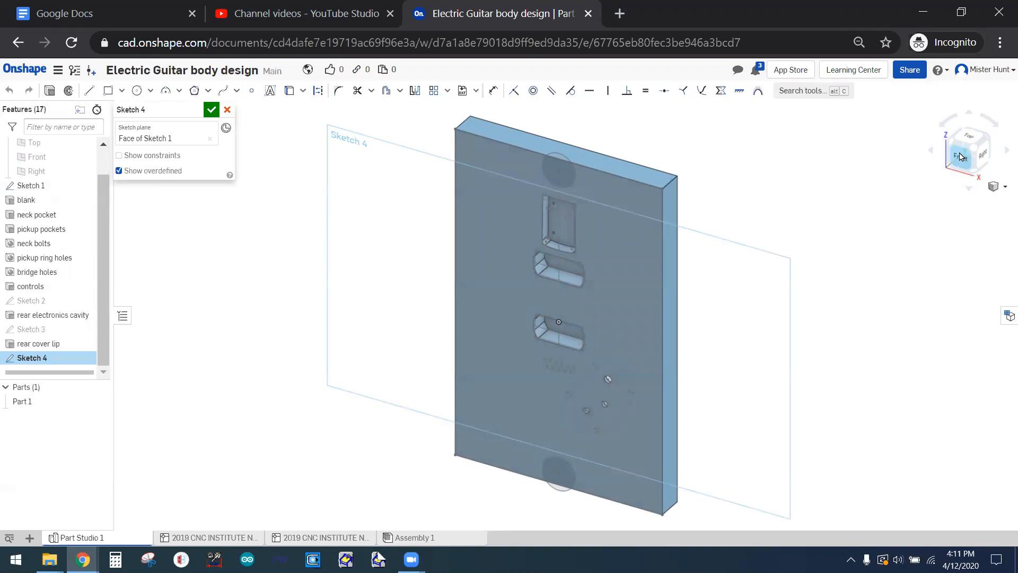
pyautogui.click(968, 150)
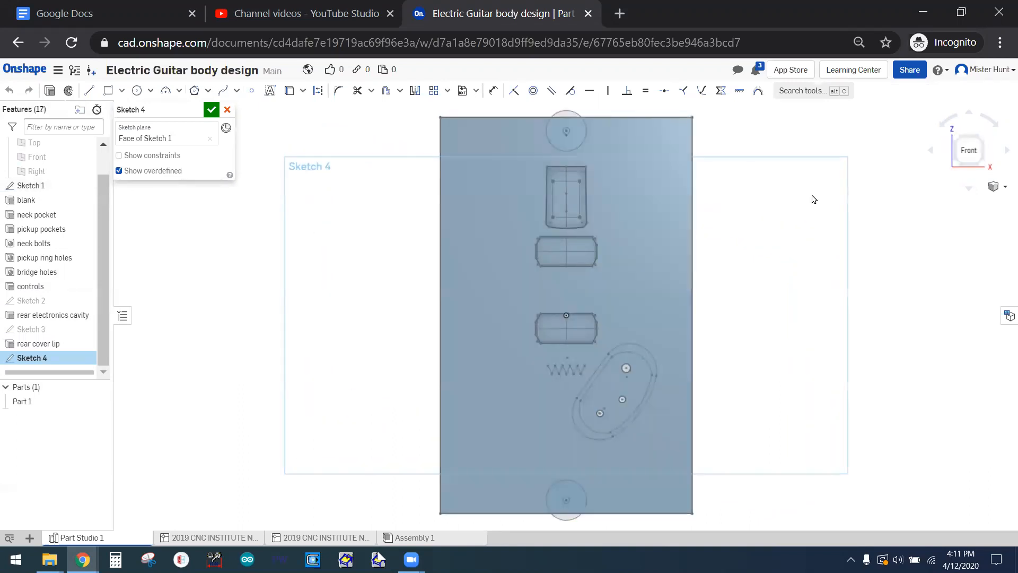
pyautogui.moveTo(358, 149)
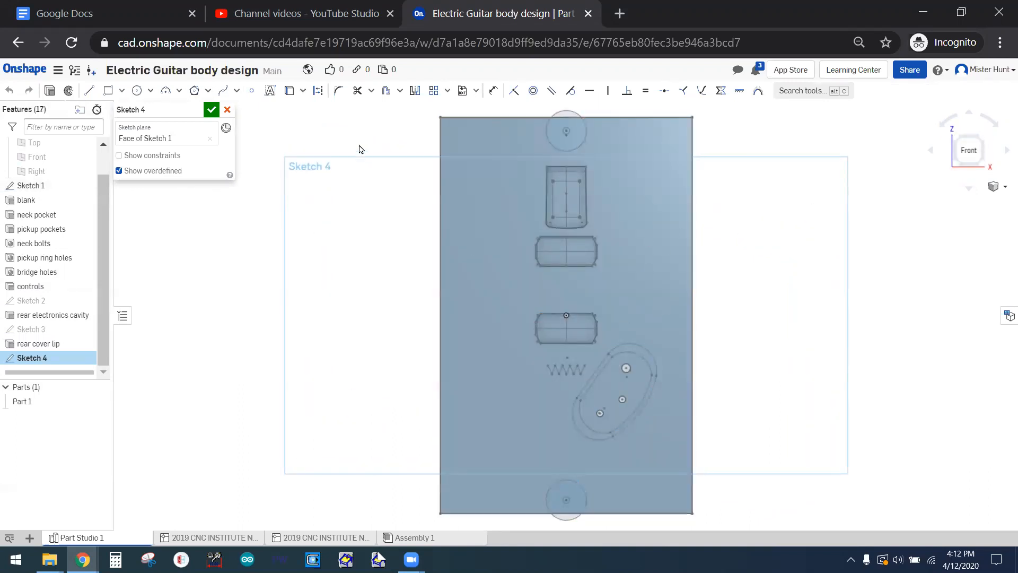
pyautogui.moveTo(201, 175)
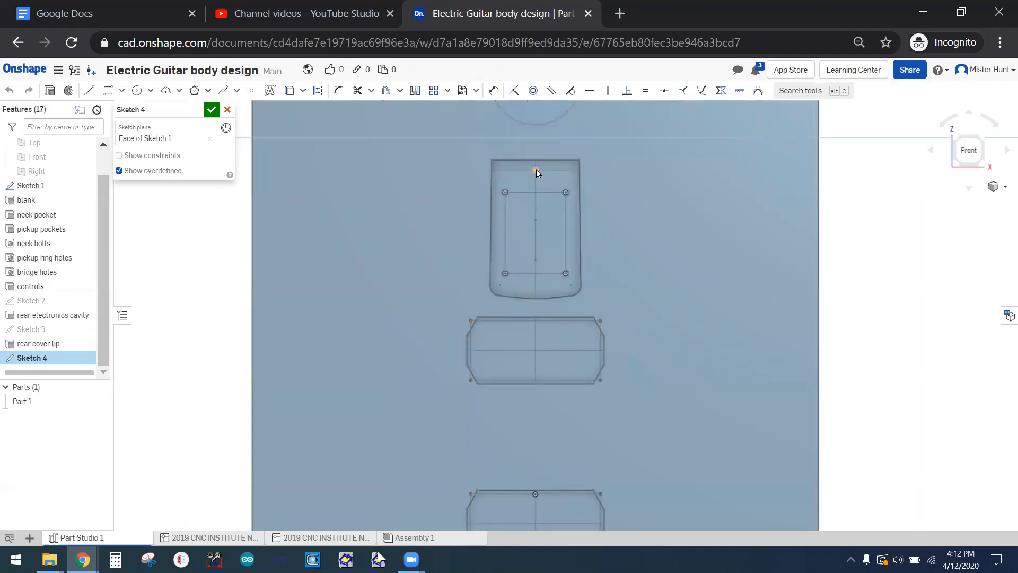
pyautogui.click(533, 171)
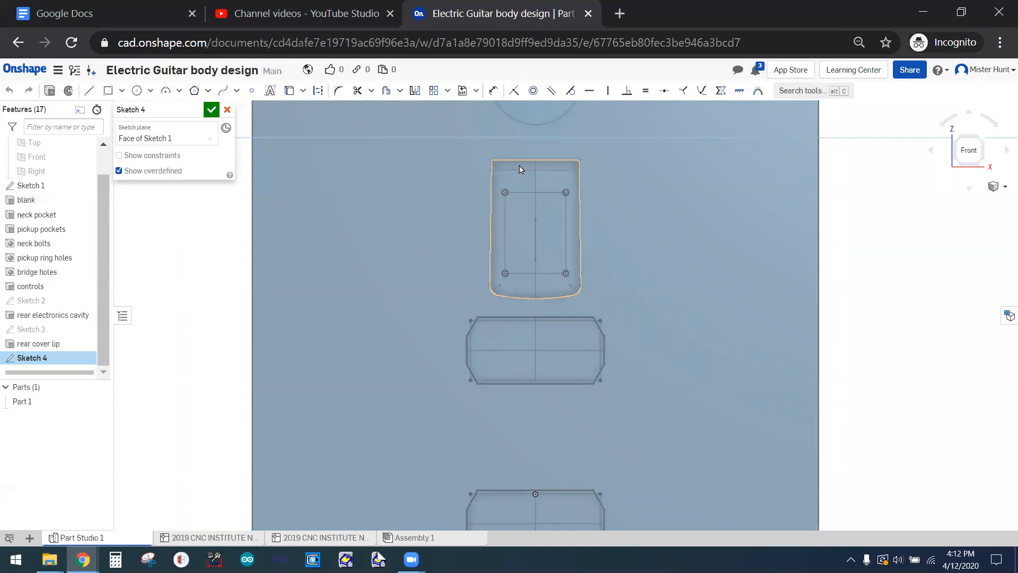
pyautogui.click(534, 170)
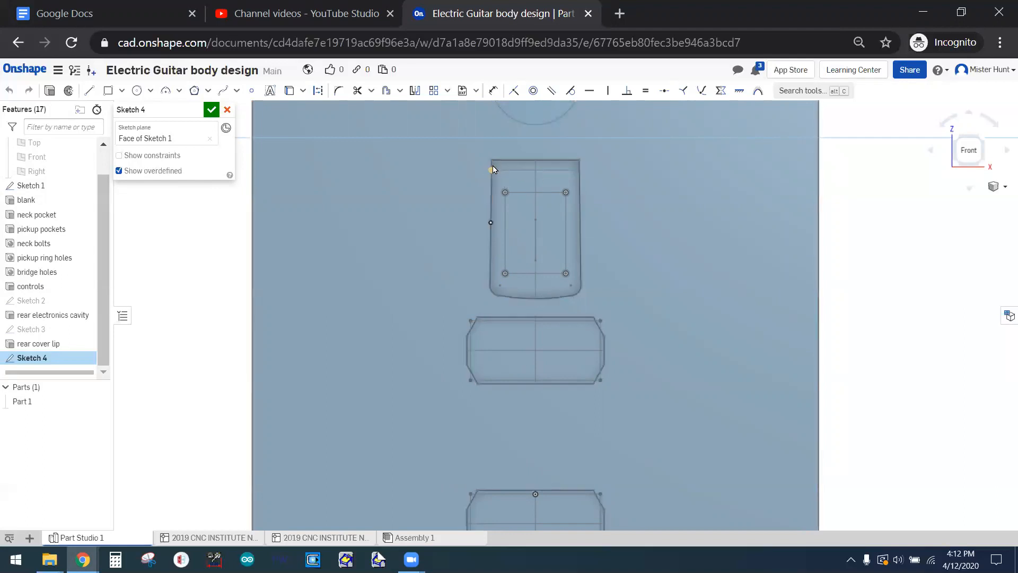
pyautogui.click(534, 160)
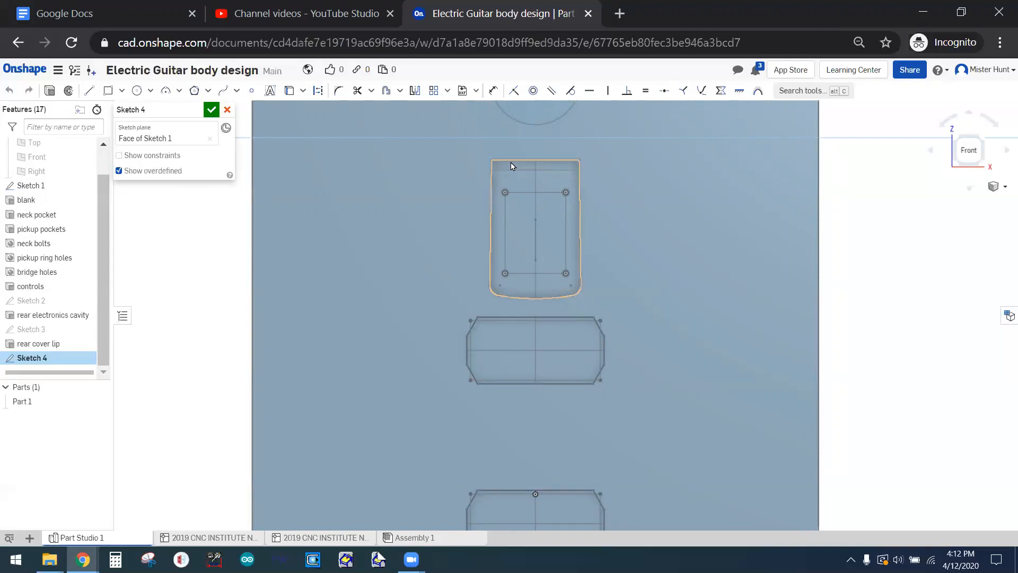
pyautogui.moveTo(496, 167)
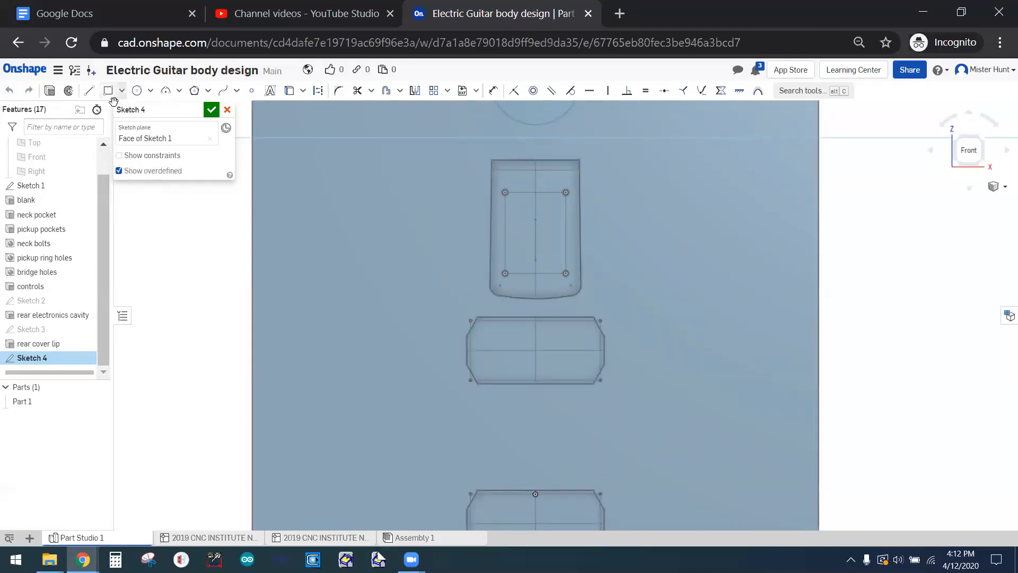
# Step: Draw lines along the neck pocket's top edge and both sides, escaping the line tool between them
pyautogui.click(89, 90)
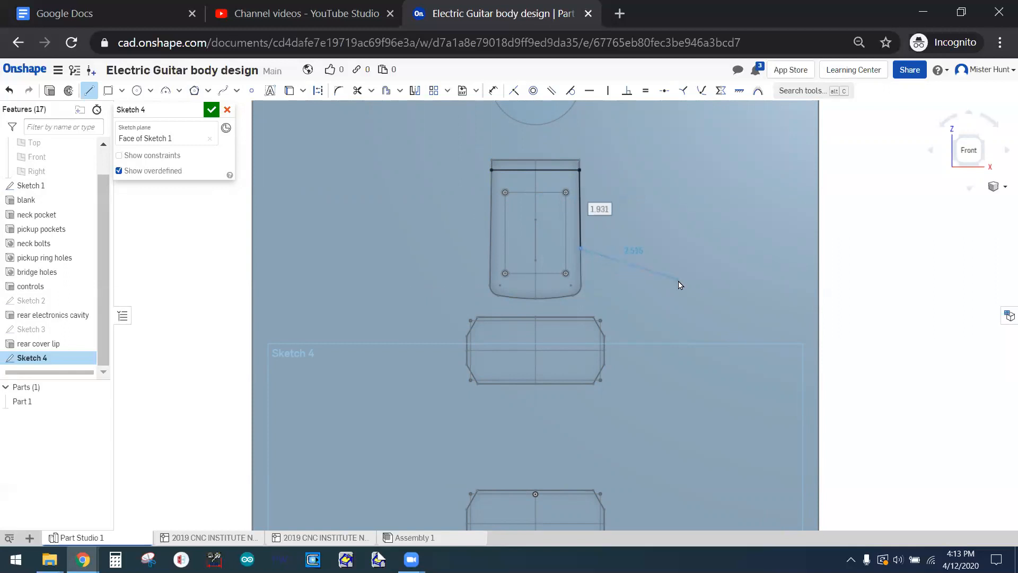
pyautogui.rightClick(680, 284)
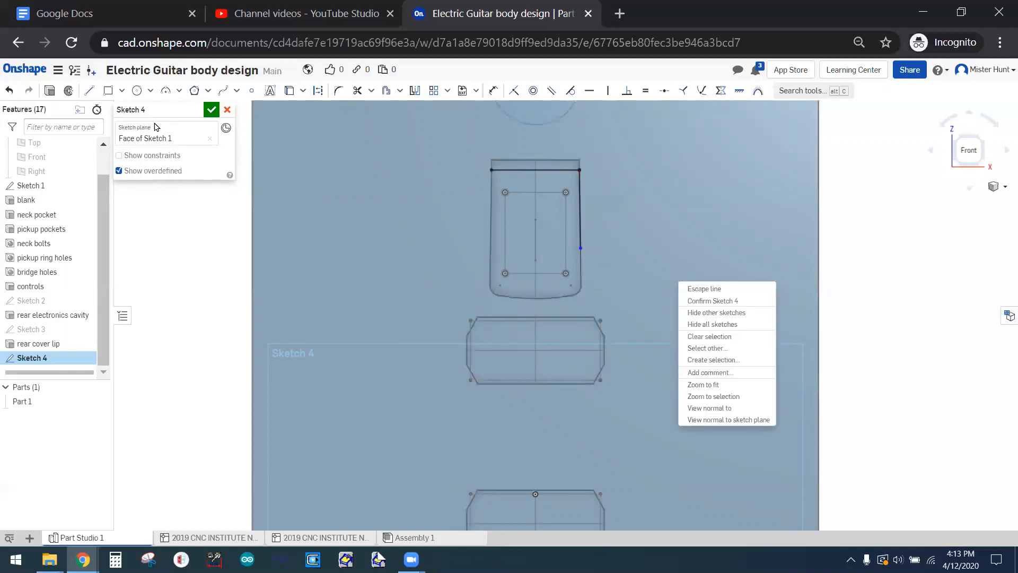
pyautogui.click(704, 288)
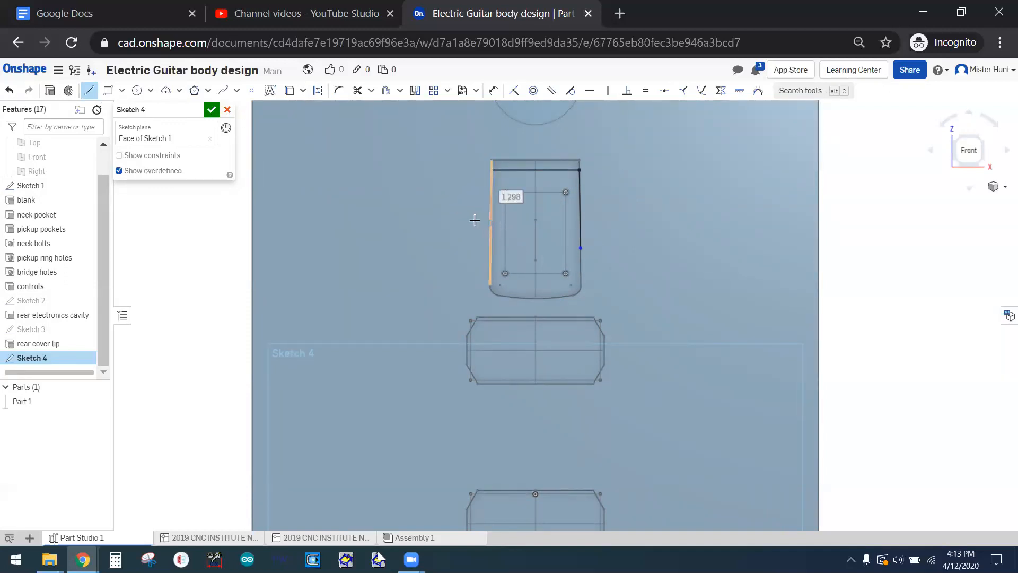
pyautogui.rightClick(474, 221)
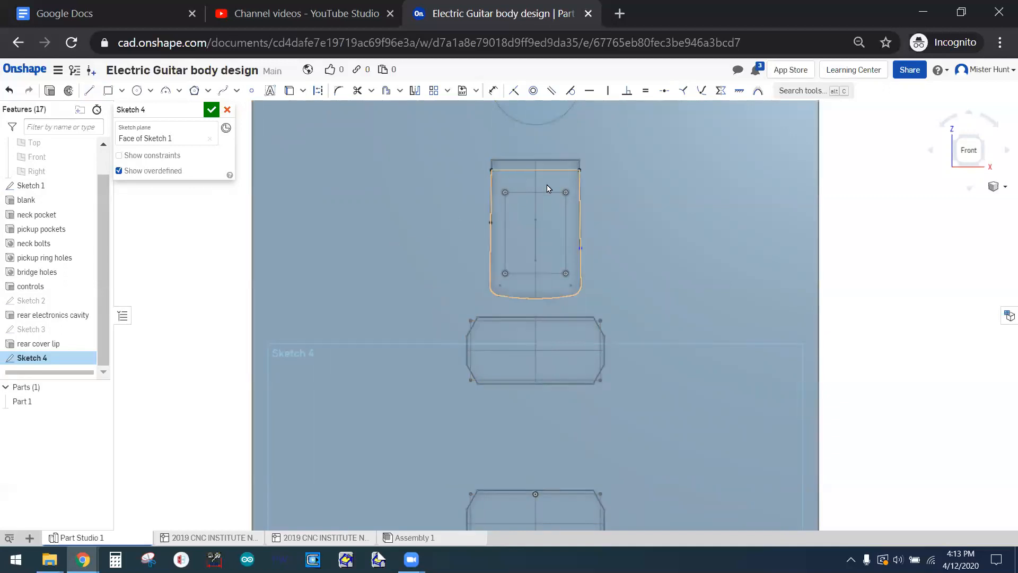
pyautogui.moveTo(496, 234)
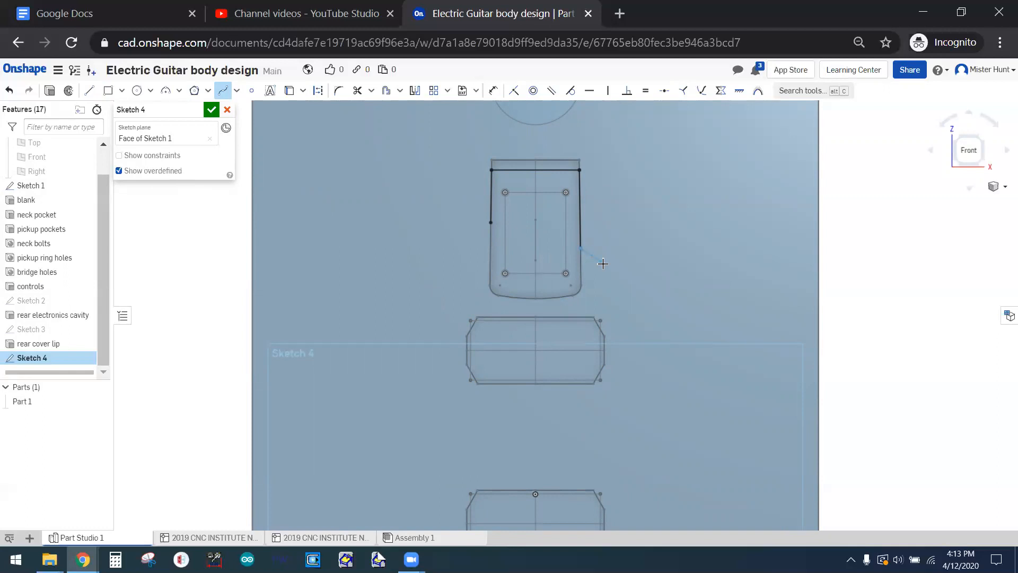
pyautogui.moveTo(661, 268)
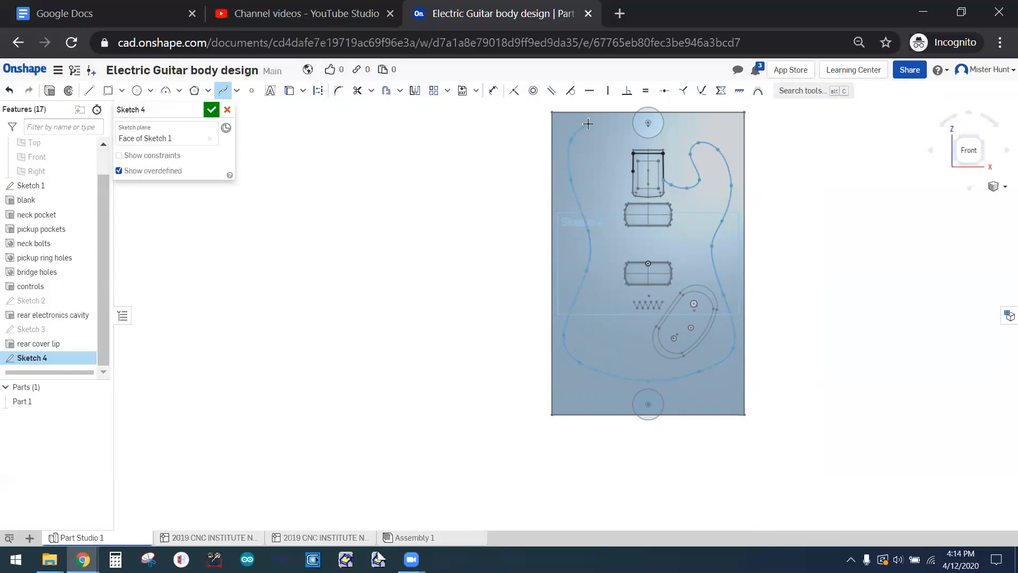
pyautogui.moveTo(596, 140)
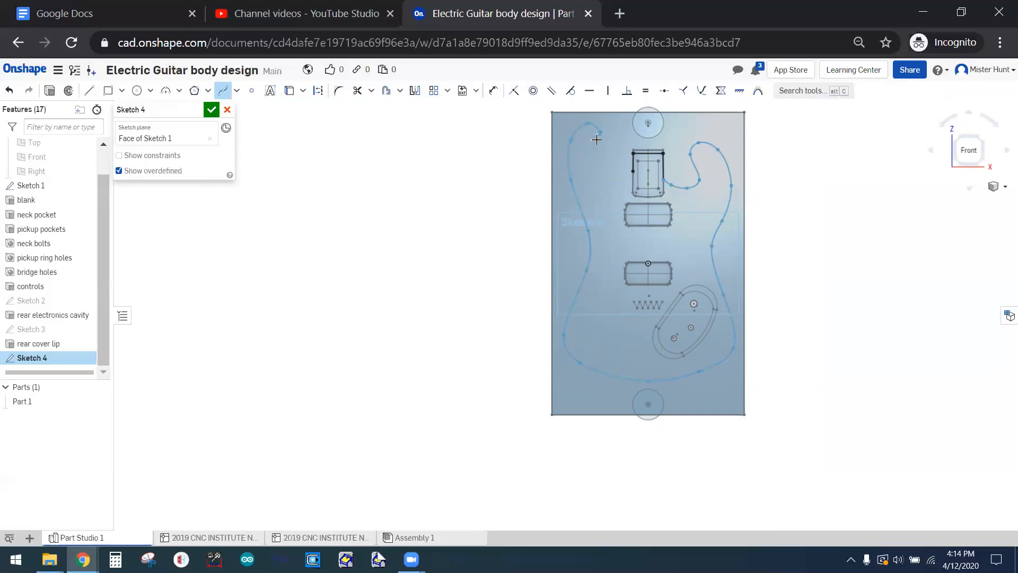
pyautogui.moveTo(601, 165)
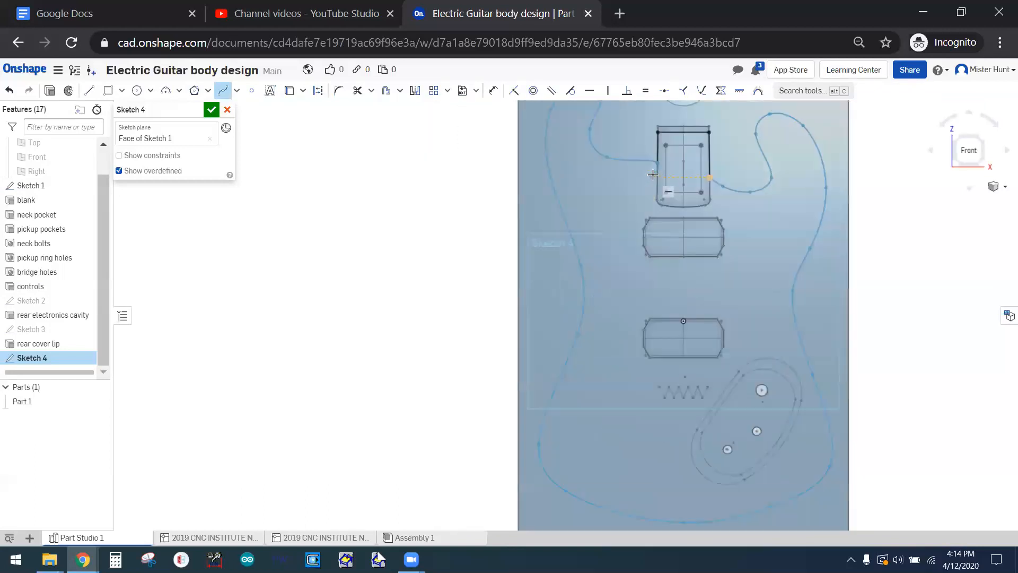
# Step: Check the traced body outline and confirm Sketch 4 with the green checkmark
pyautogui.scroll(3)
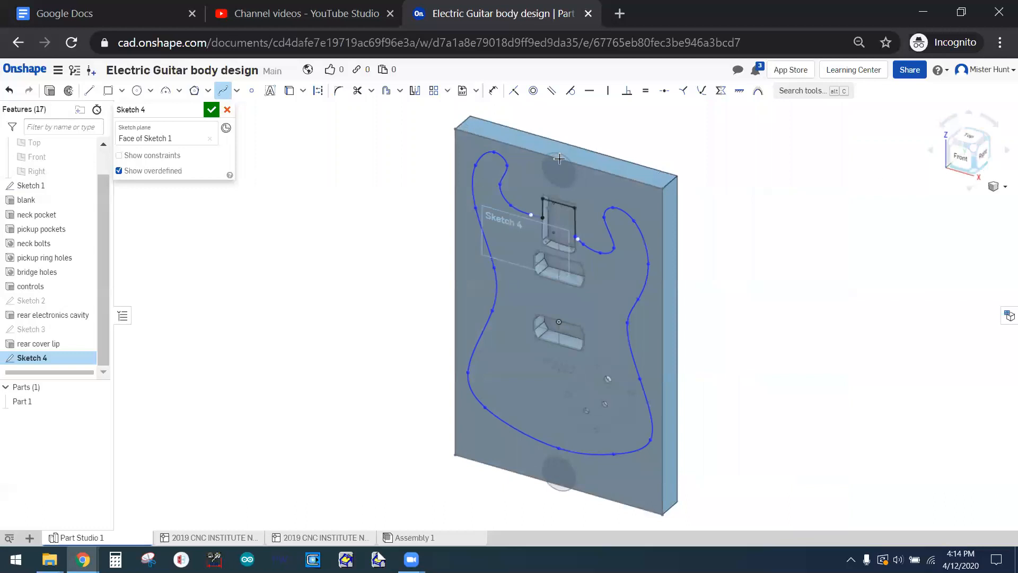
pyautogui.click(211, 110)
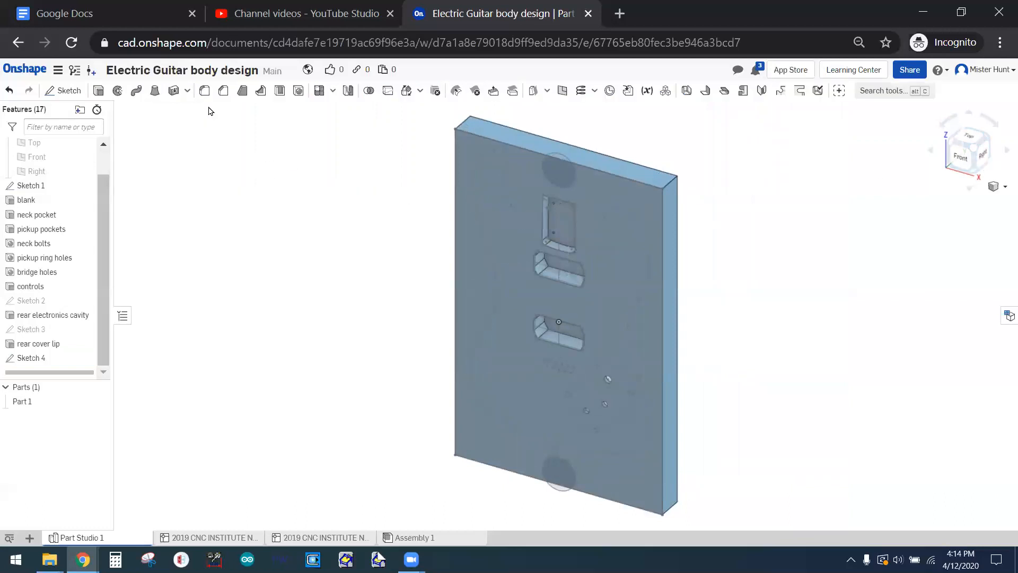
# Step: Begin an extrude and select the guitar body region inside the Sketch 4 outline
pyautogui.click(98, 91)
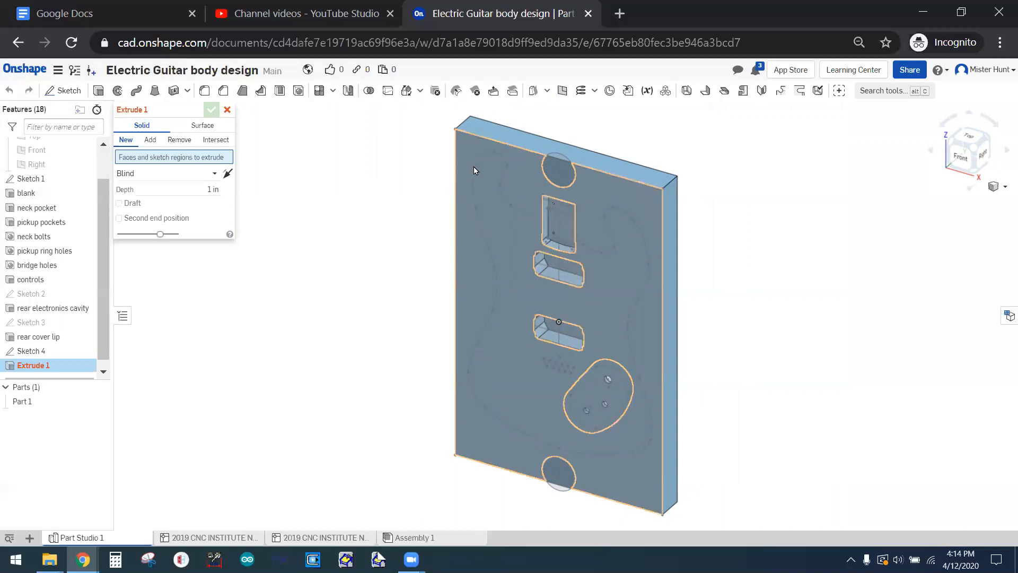
pyautogui.moveTo(504, 177)
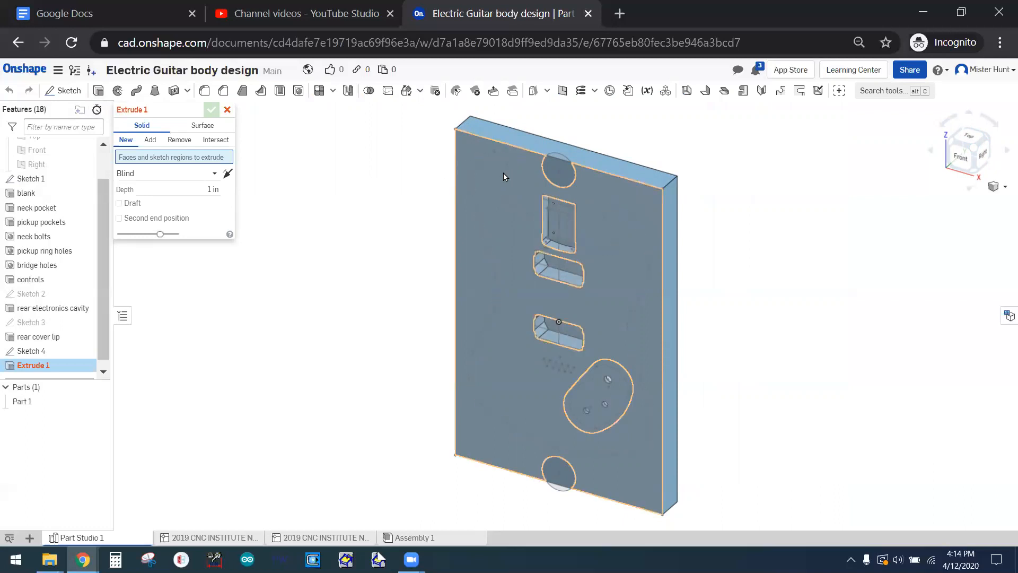
pyautogui.moveTo(502, 166)
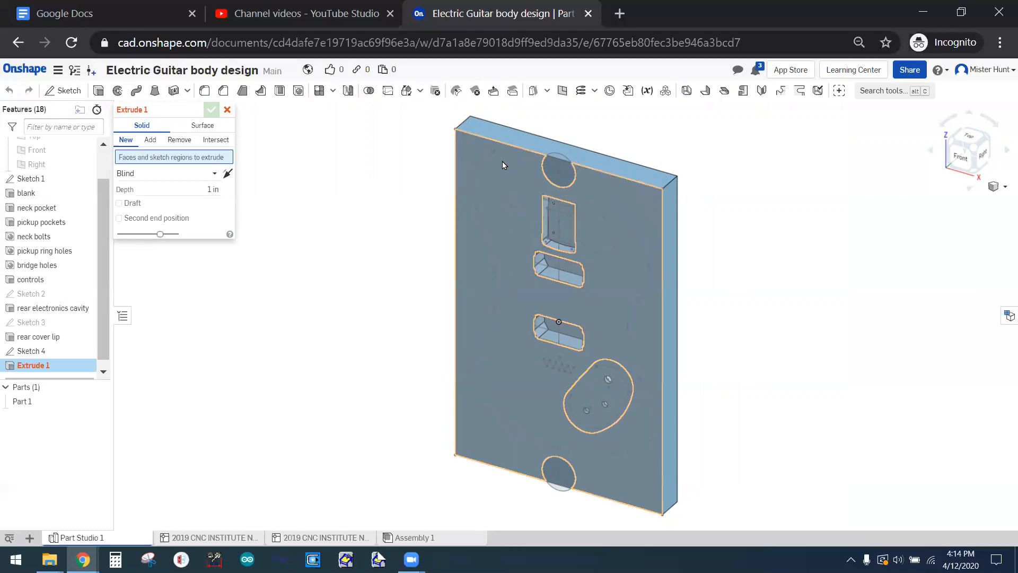
pyautogui.moveTo(508, 209)
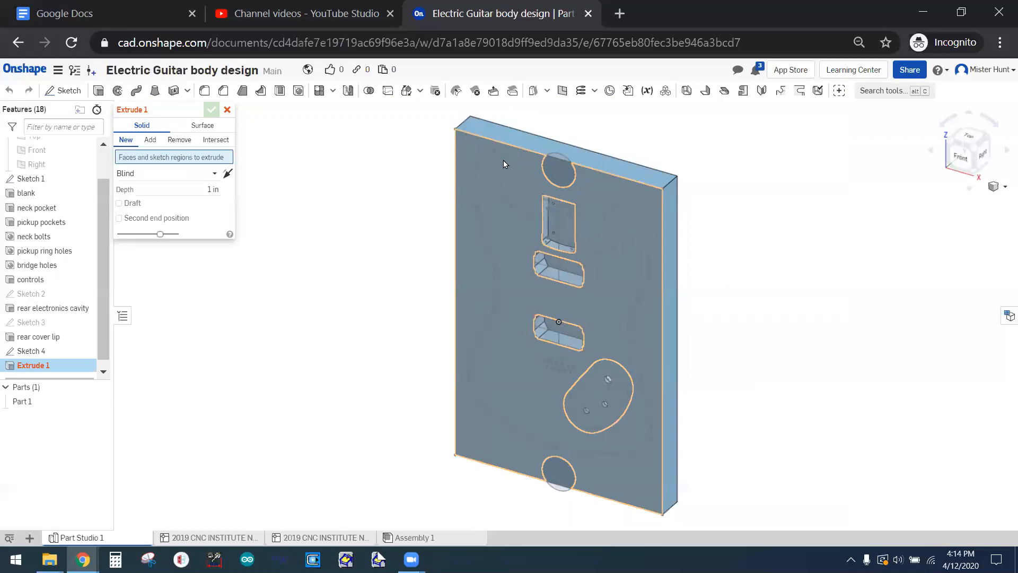
pyautogui.moveTo(500, 202)
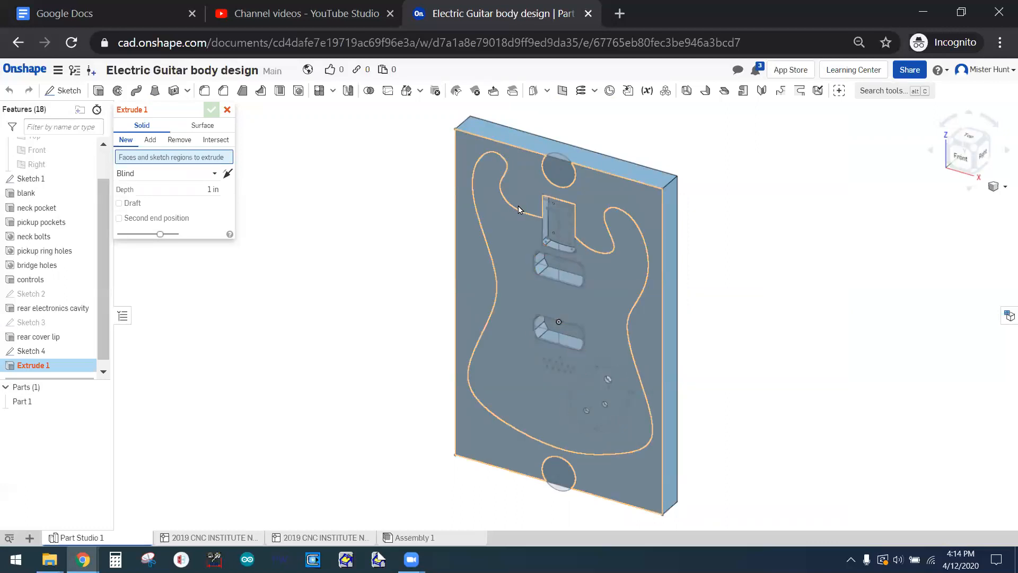
pyautogui.click(150, 140)
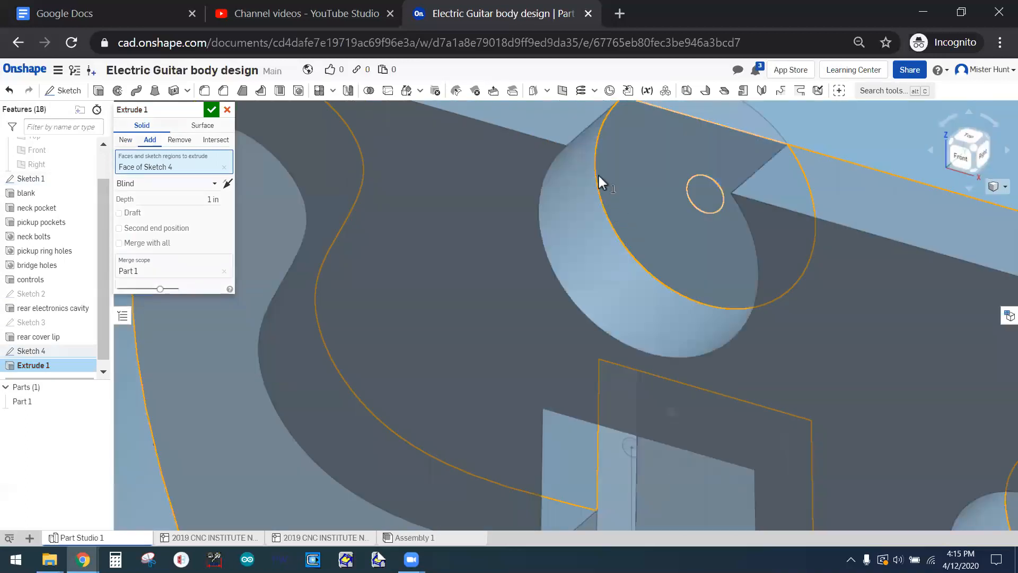
# Step: Add the outer regions around the outline, including the sliver by the bottom hole, and set Remove
pyautogui.click(704, 195)
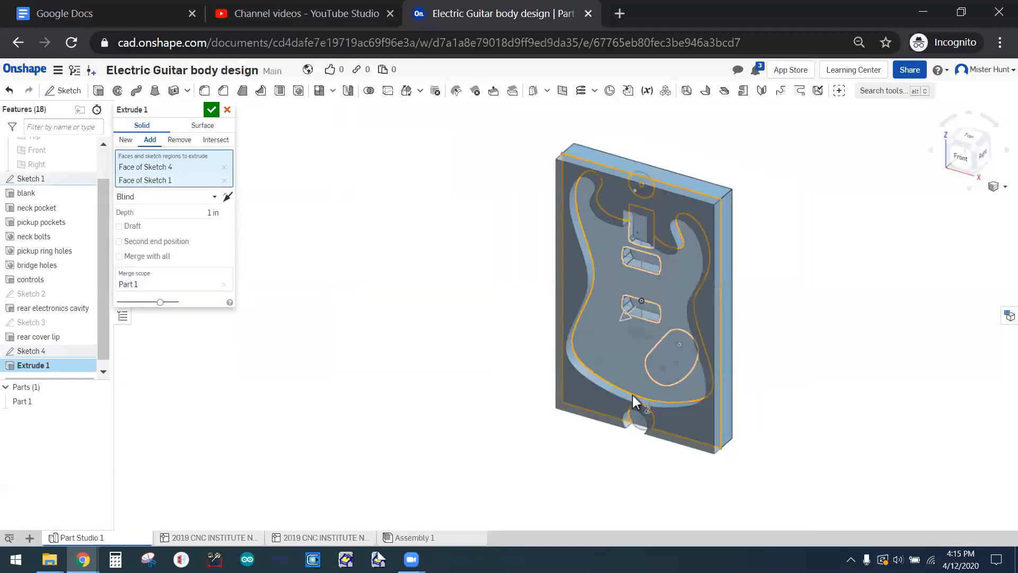
pyautogui.scroll(3)
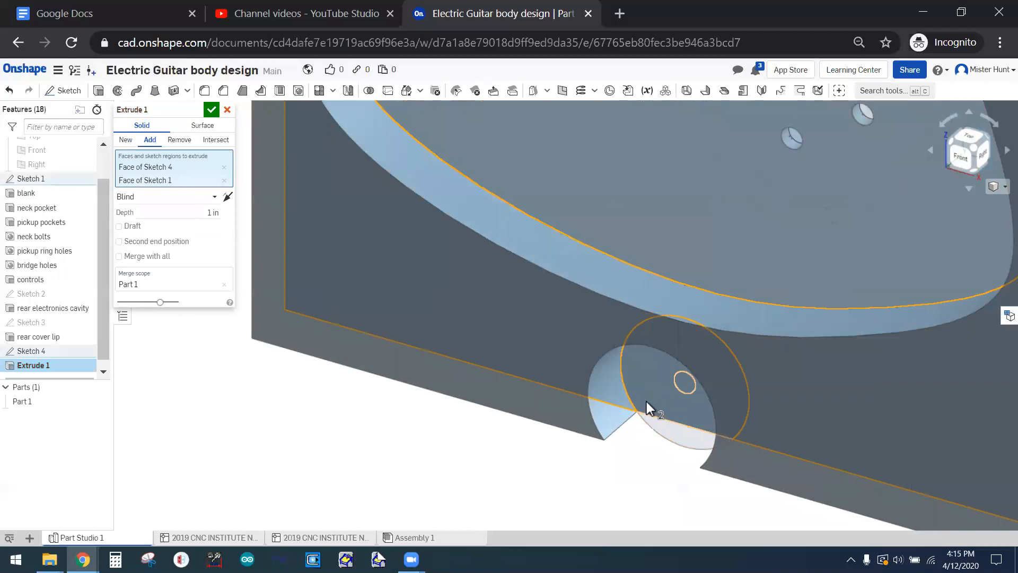
pyautogui.click(649, 410)
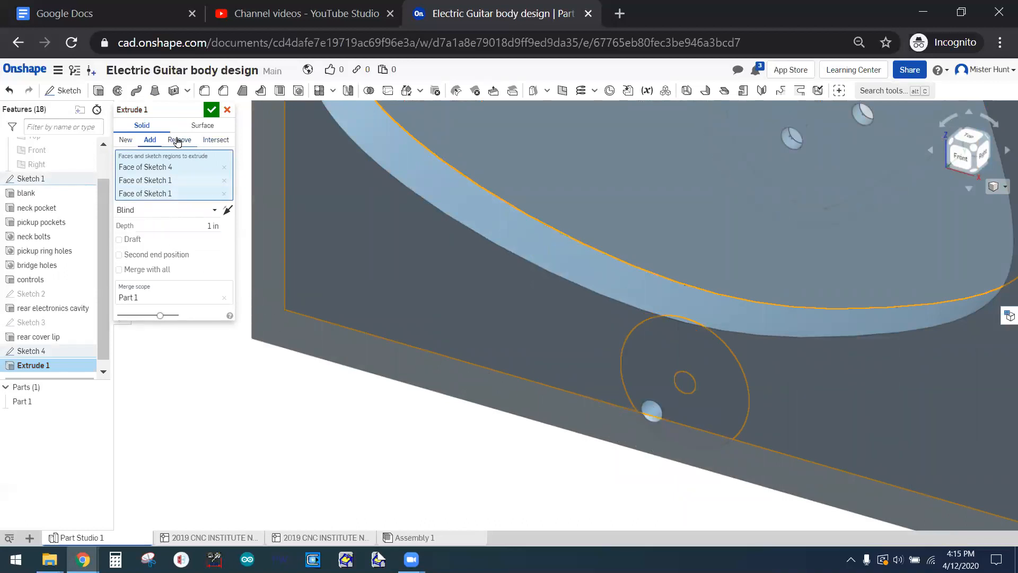
pyautogui.click(178, 140)
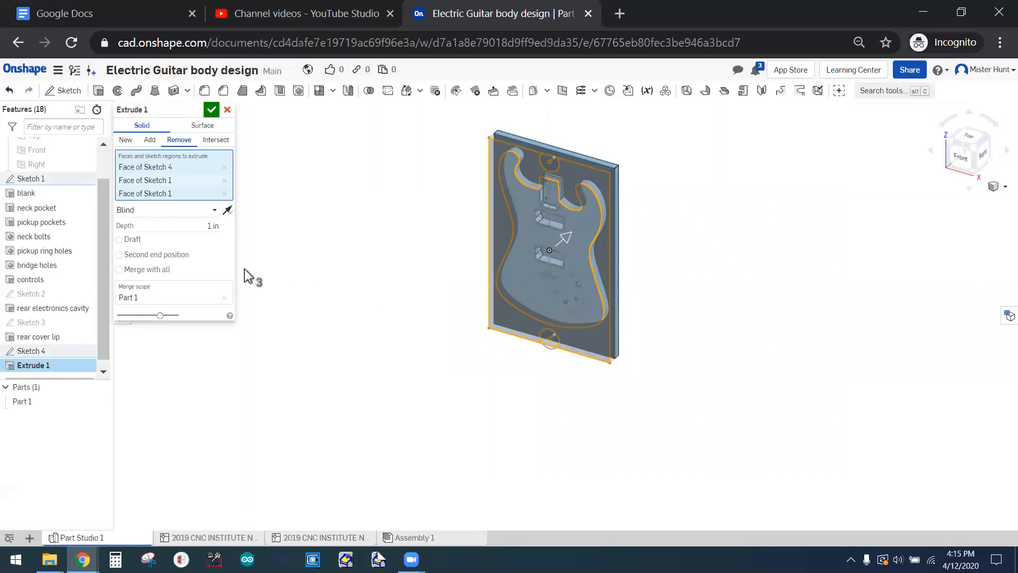
# Step: Set the cut depth to 1.75 in and confirm the extrude trimming the blank
pyautogui.tripleClick(207, 225)
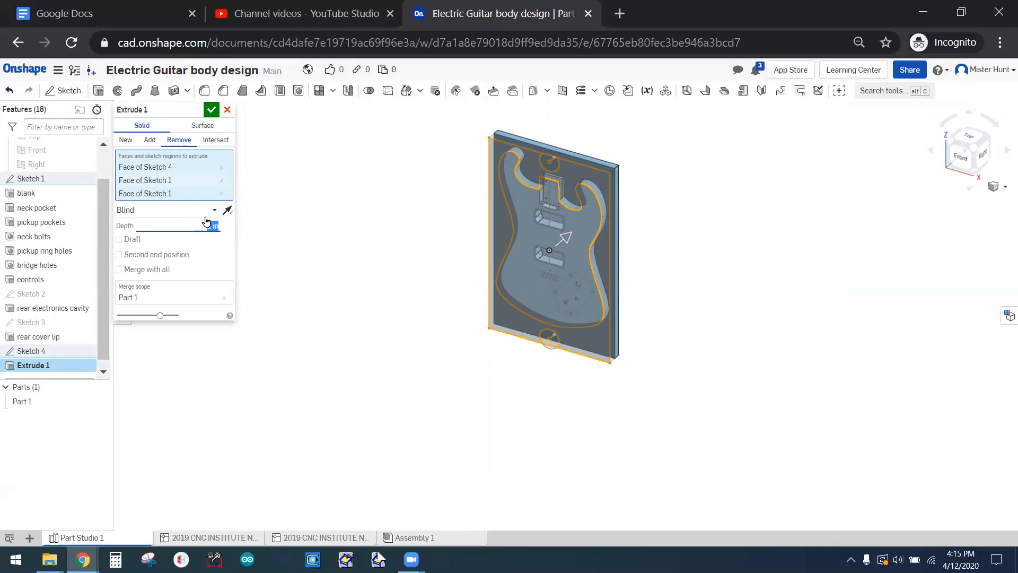
pyautogui.moveTo(208, 224)
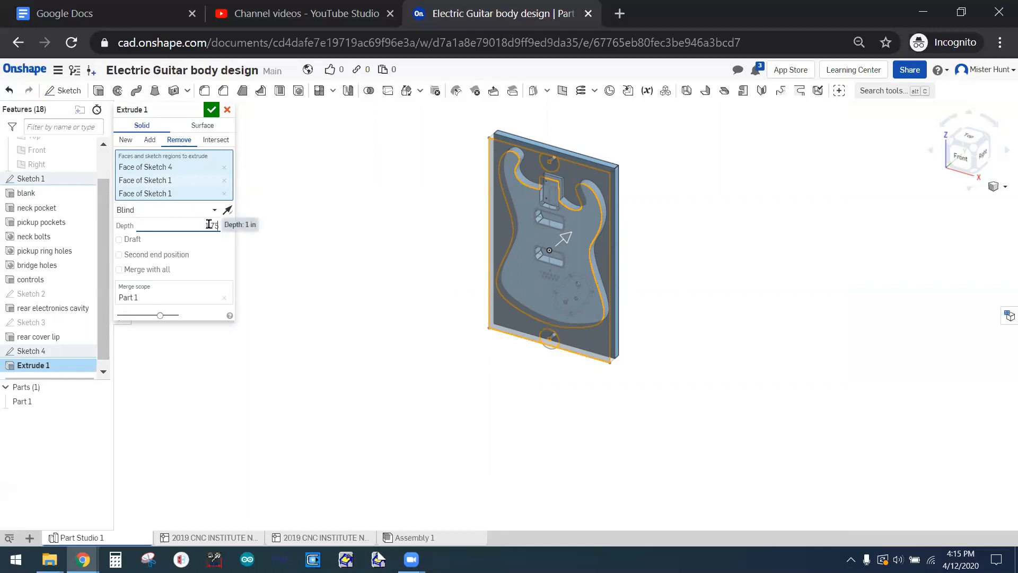
pyautogui.write('1.75')
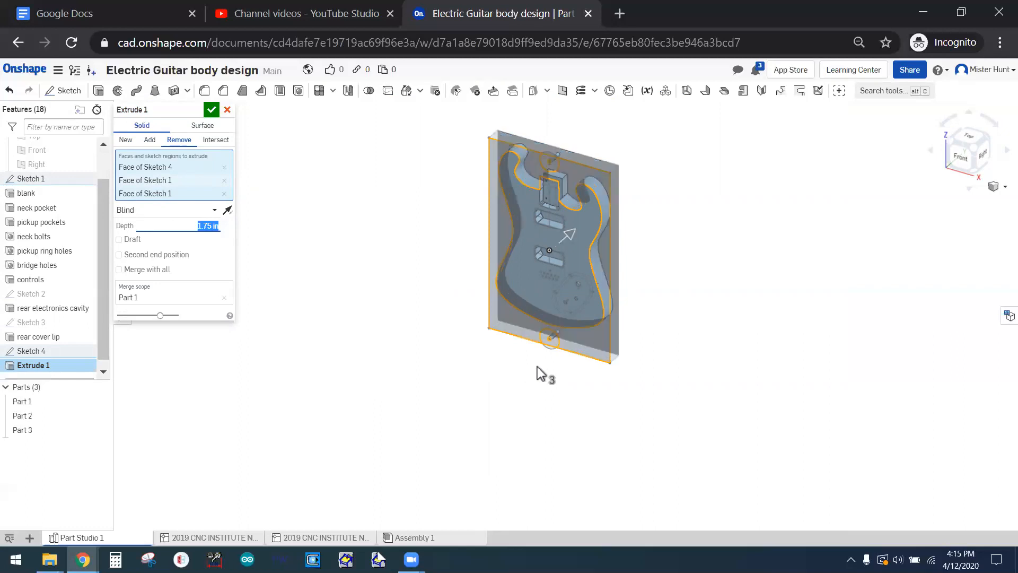
pyautogui.scroll(3)
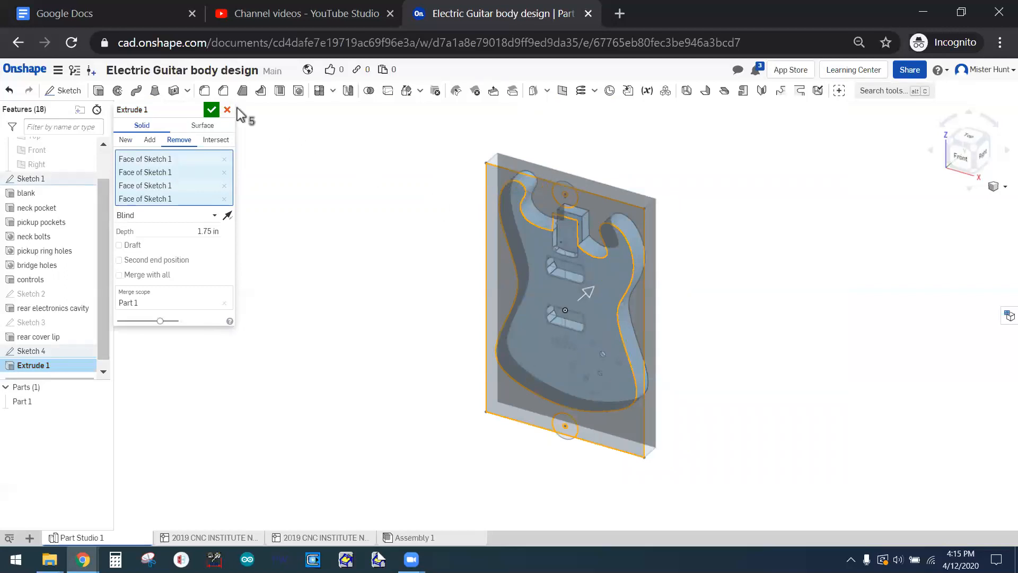
pyautogui.click(211, 109)
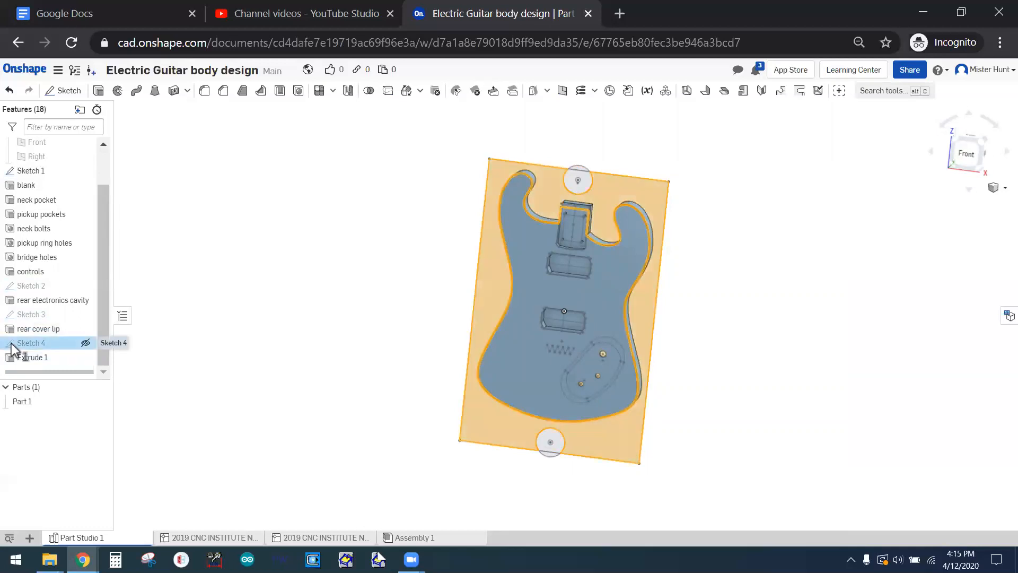
# Step: Reopen Sketch 4, rename it 'my body shape sketch' and select the outline spline
pyautogui.doubleClick(30, 343)
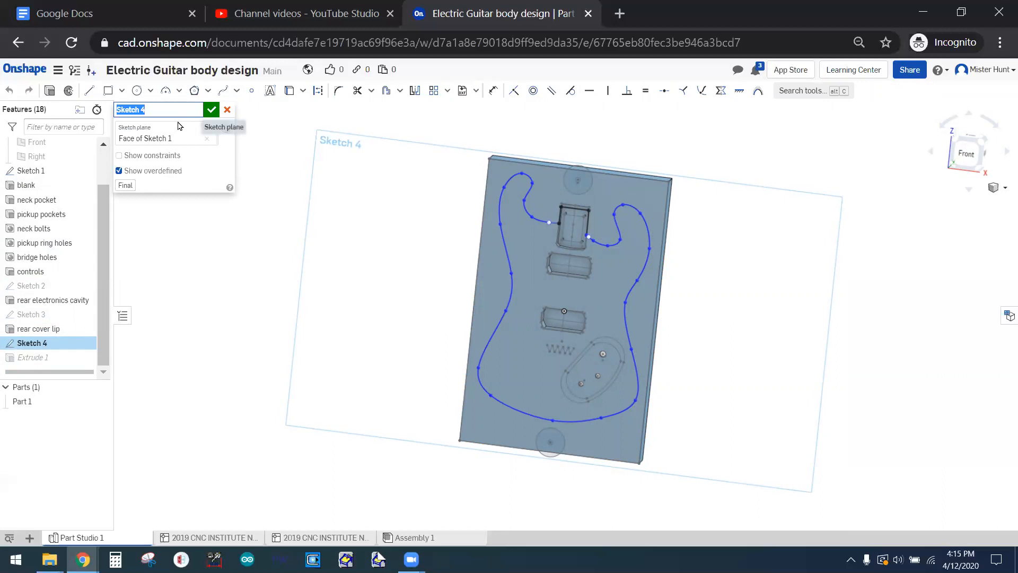
pyautogui.write('my body h')
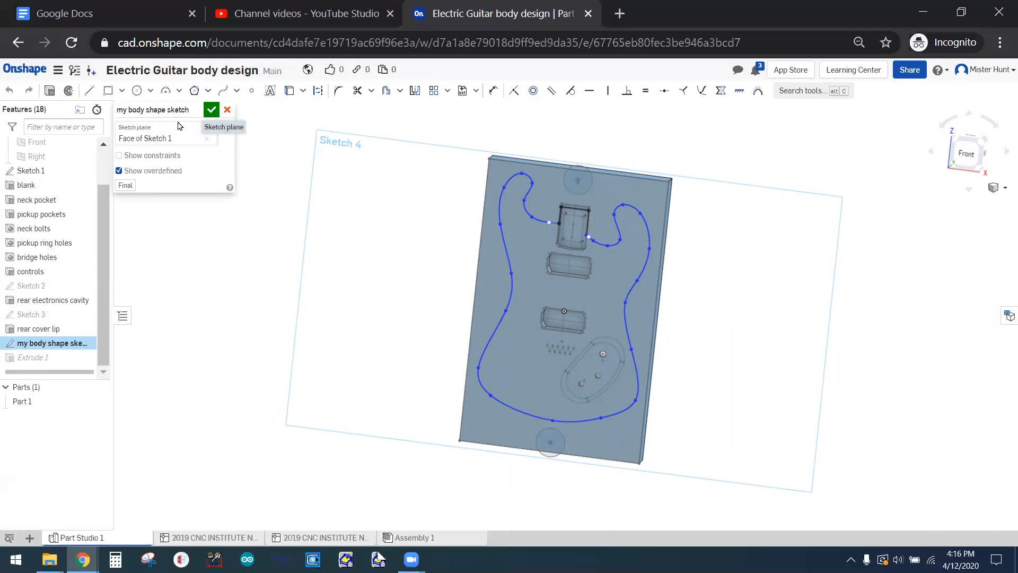
pyautogui.moveTo(309, 224)
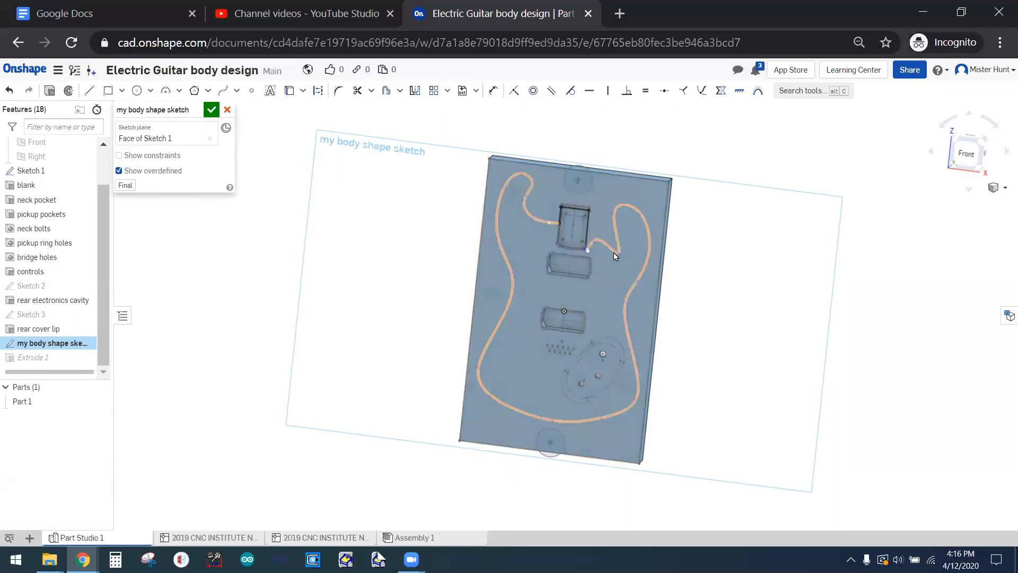
pyautogui.click(614, 236)
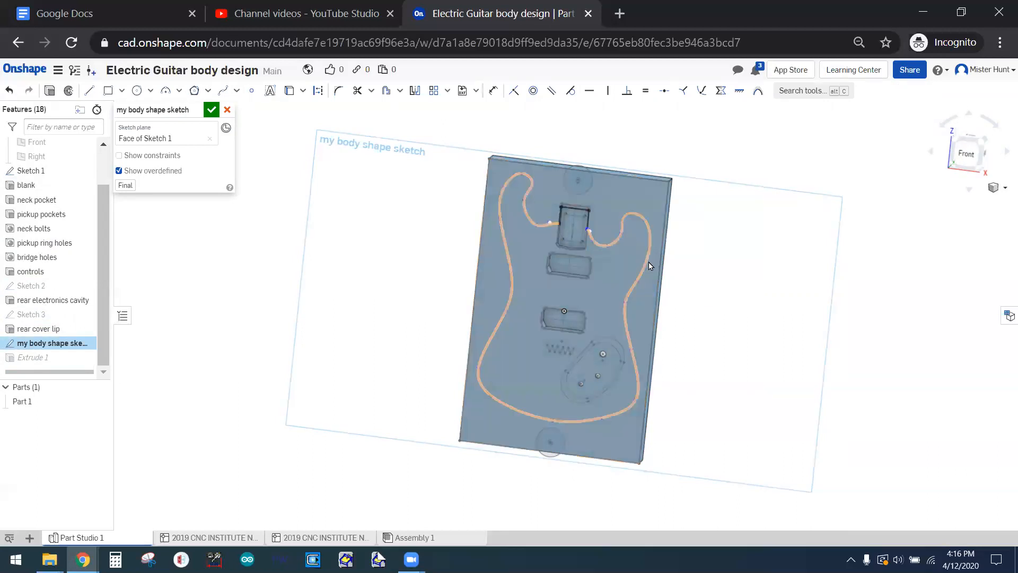
# Step: Inspect the spline up close and exit the body shape sketch
pyautogui.rightClick(649, 266)
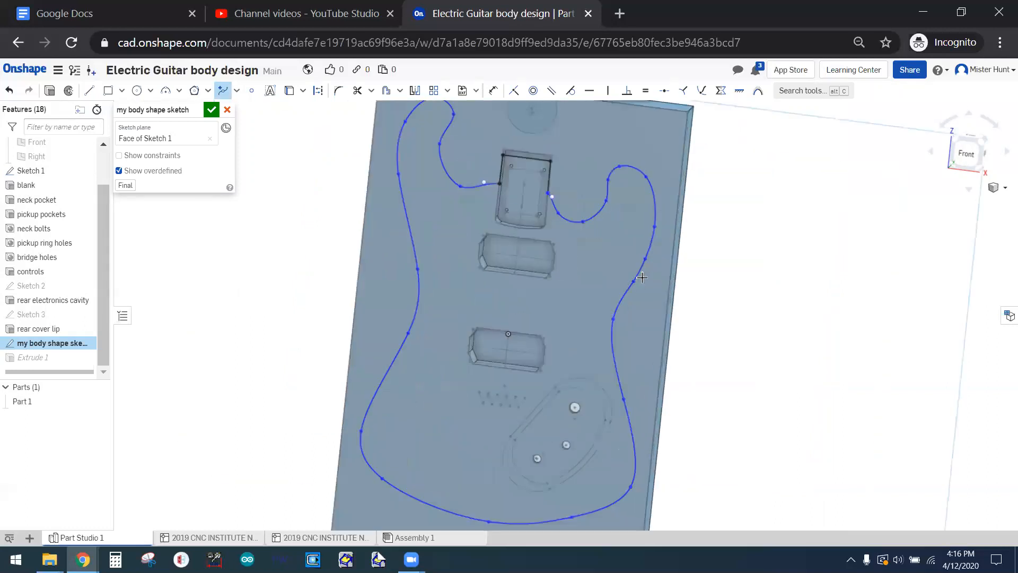
pyautogui.scroll(3)
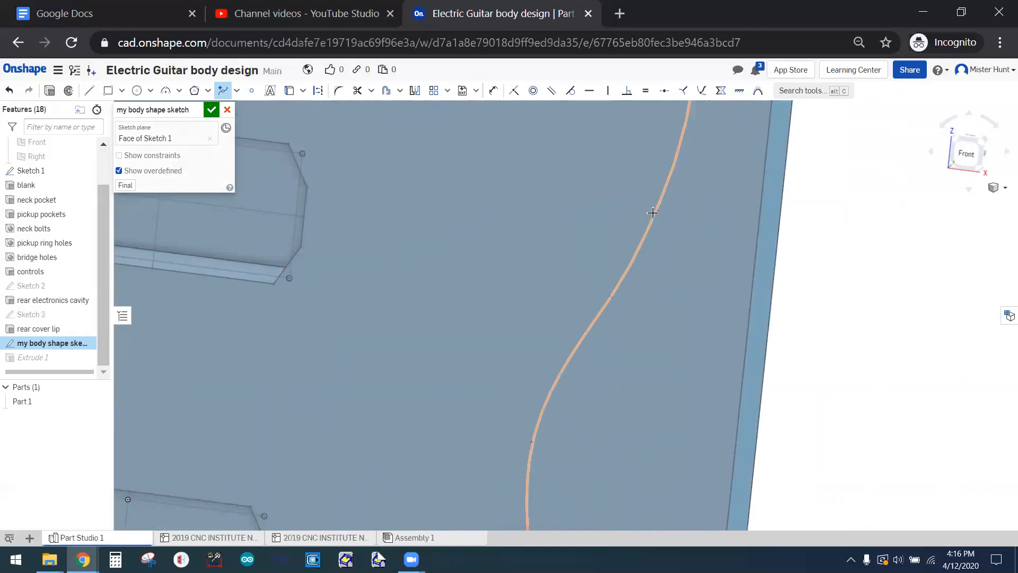
pyautogui.moveTo(659, 211)
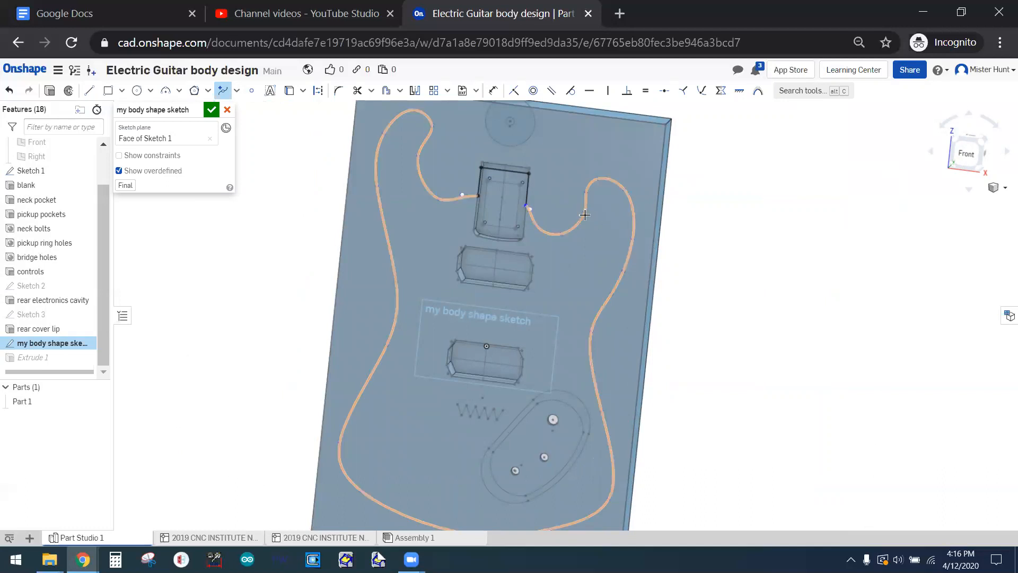
pyautogui.click(211, 109)
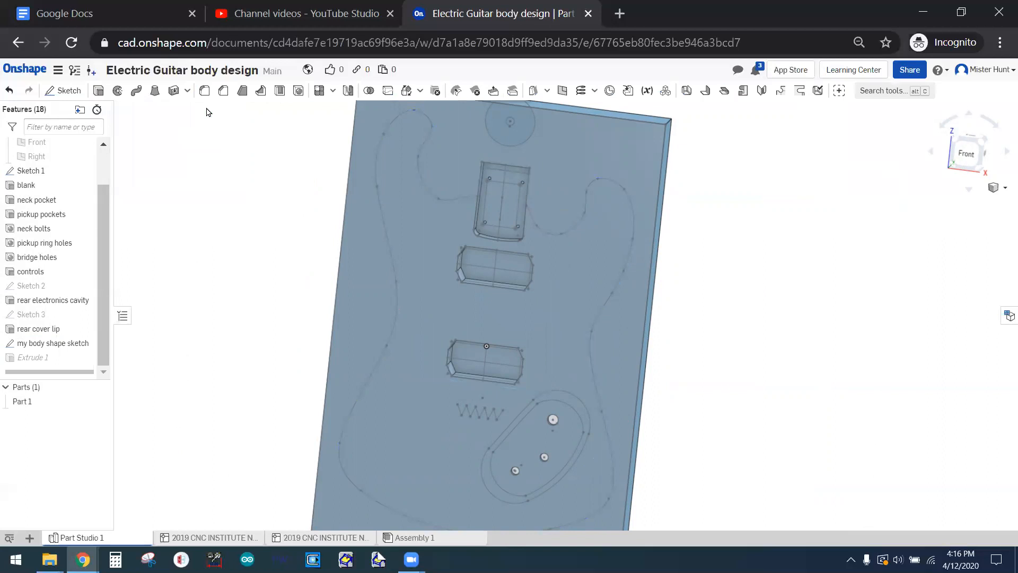
# Step: Double-click 'my body shape sketch' to edit it again
pyautogui.doubleClick(53, 342)
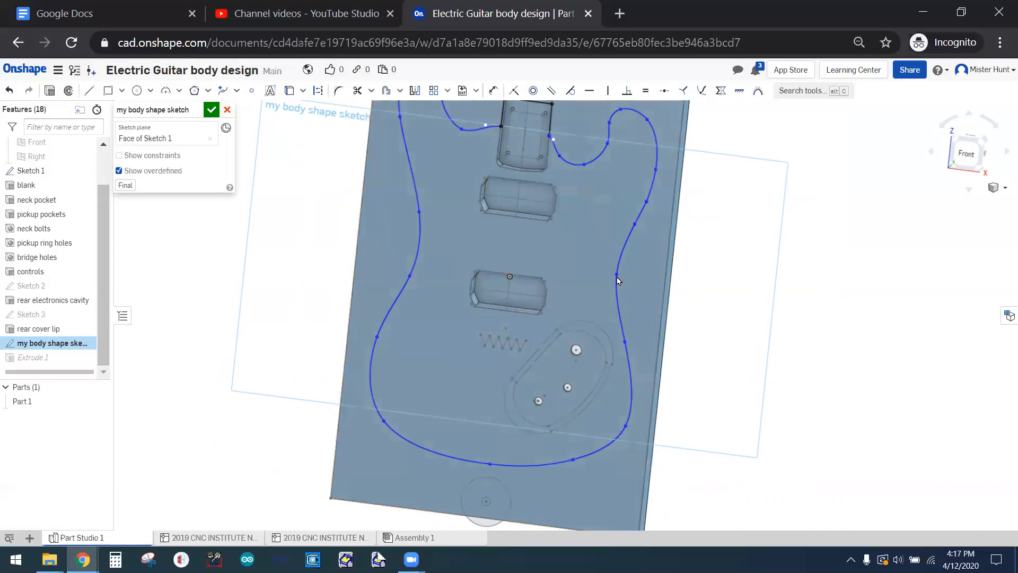
pyautogui.rightClick(646, 201)
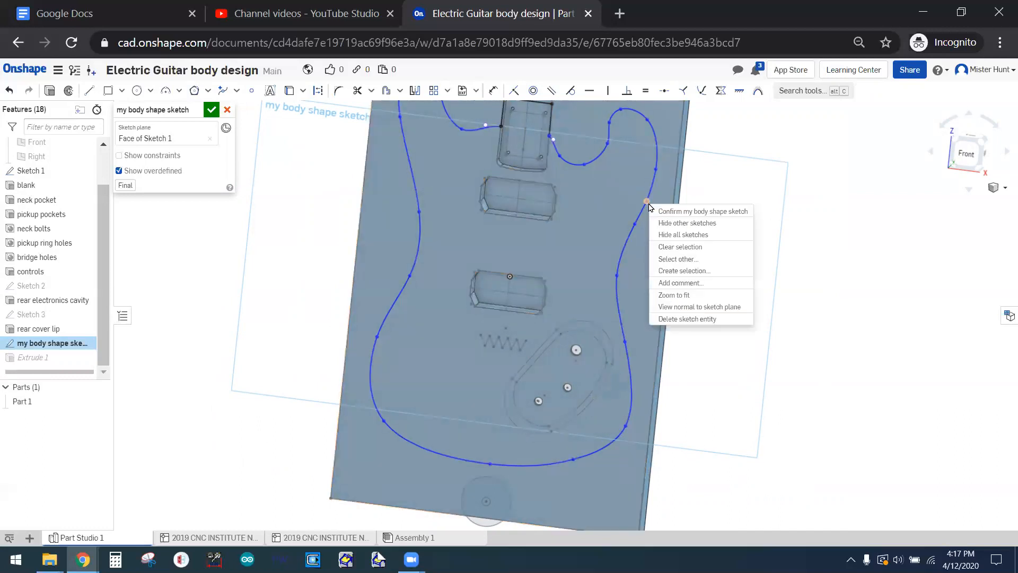
pyautogui.moveTo(669, 286)
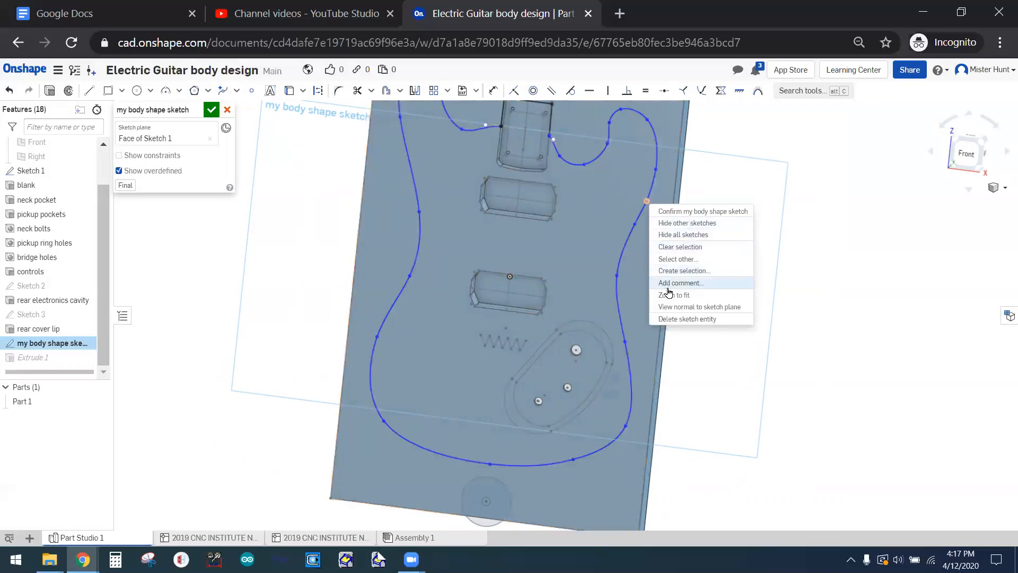
pyautogui.moveTo(696, 300)
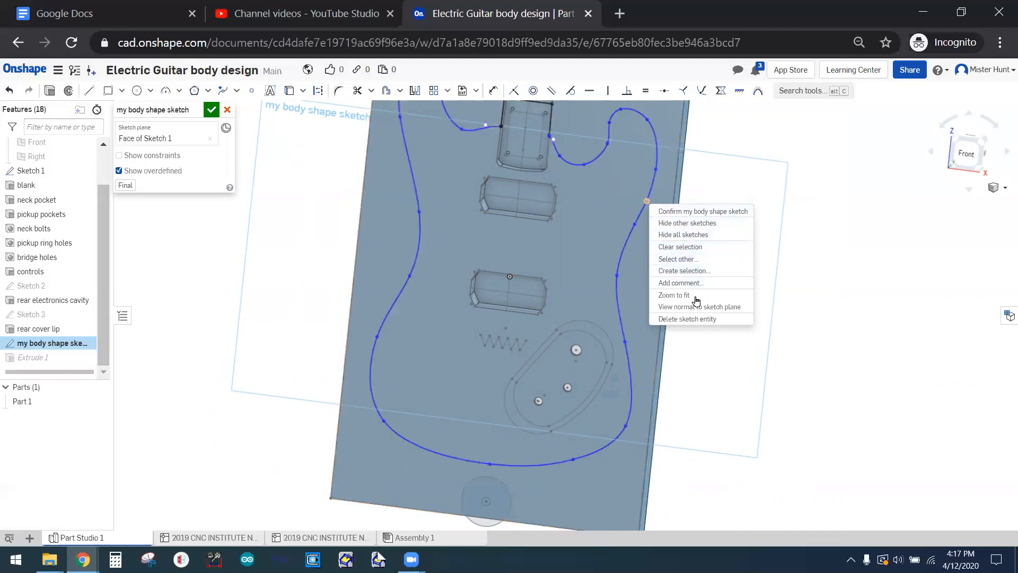
pyautogui.moveTo(629, 191)
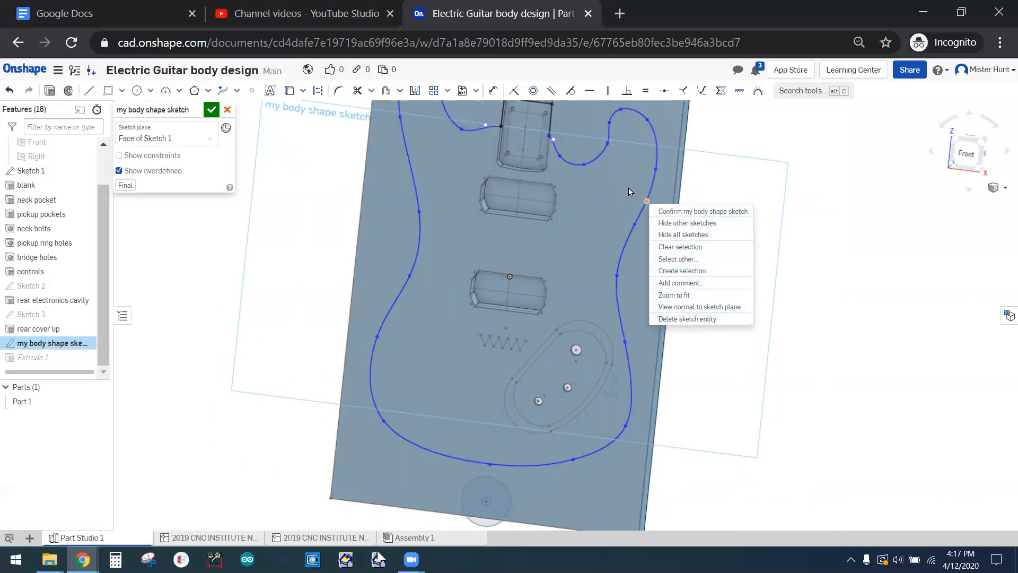
pyautogui.click(669, 320)
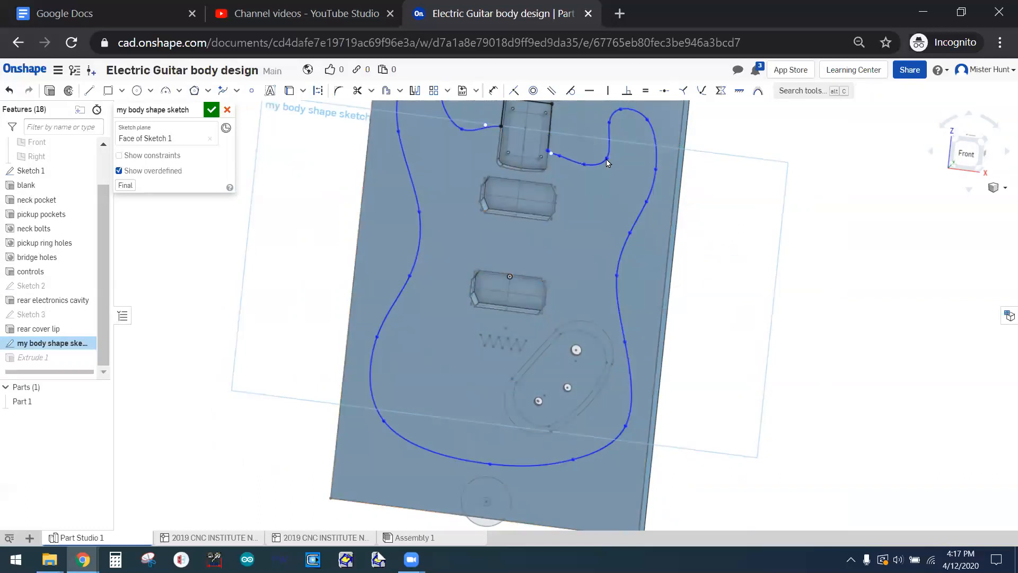
pyautogui.click(548, 151)
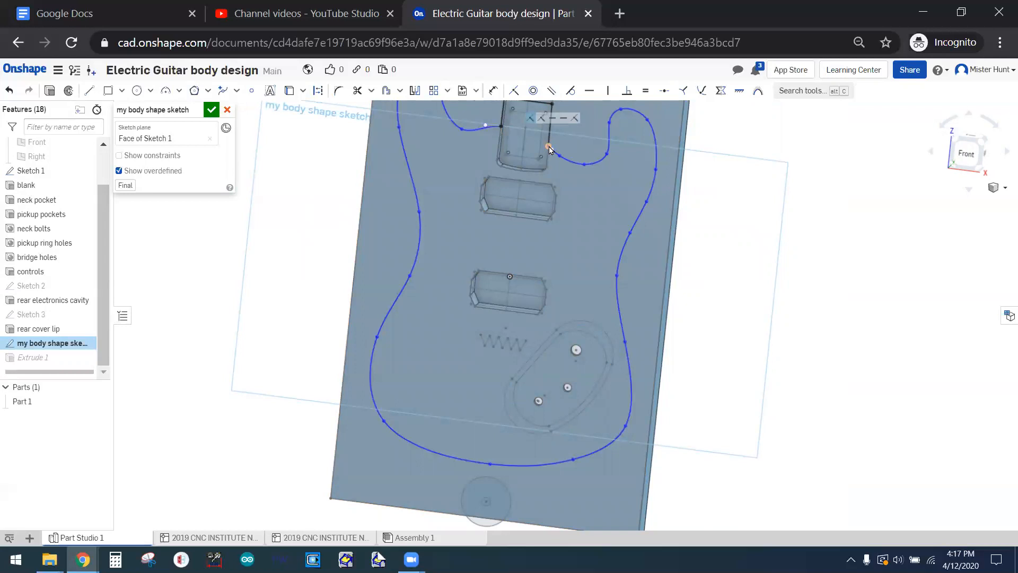
pyautogui.click(568, 163)
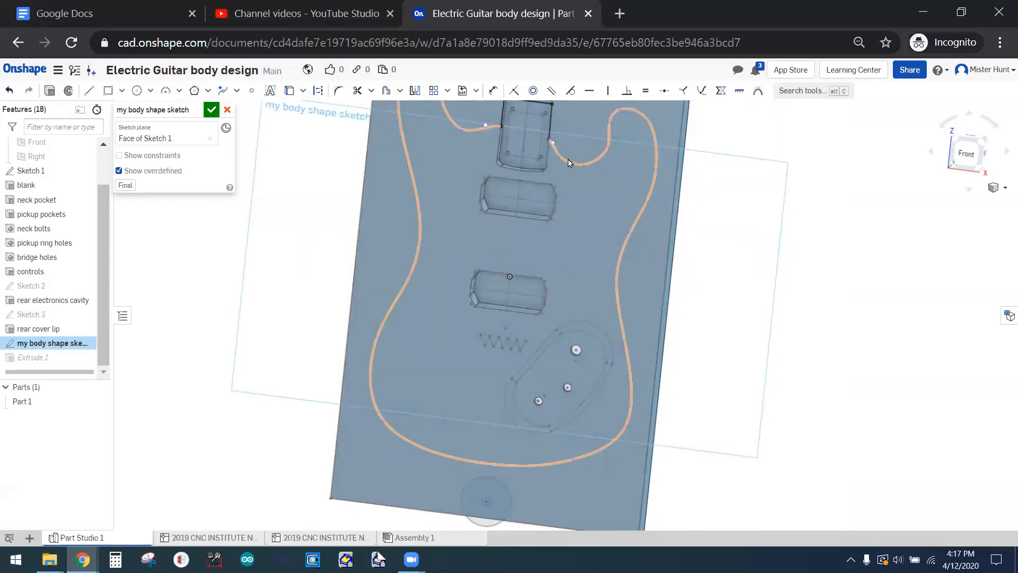
pyautogui.rightClick(569, 163)
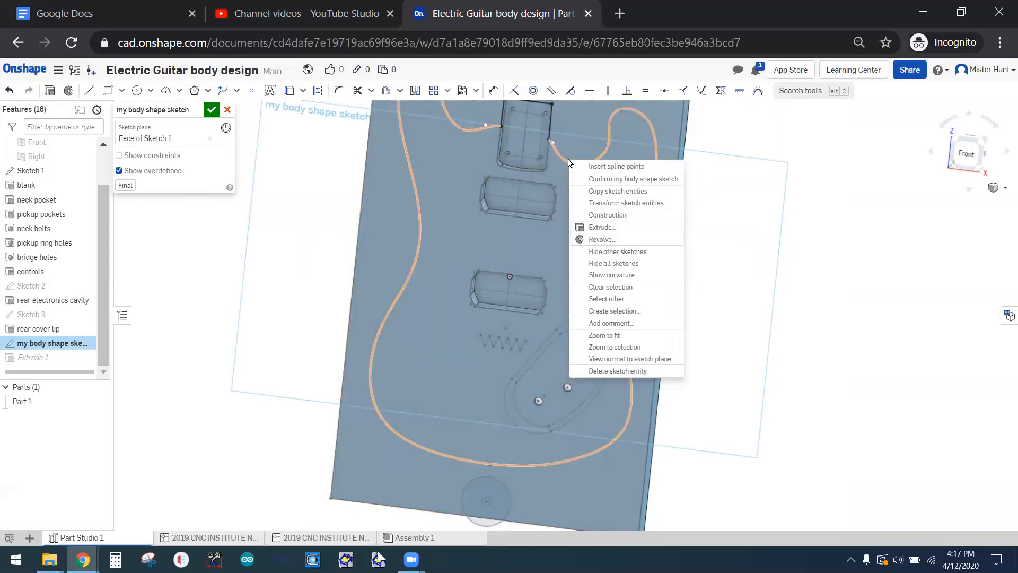
pyautogui.moveTo(607, 215)
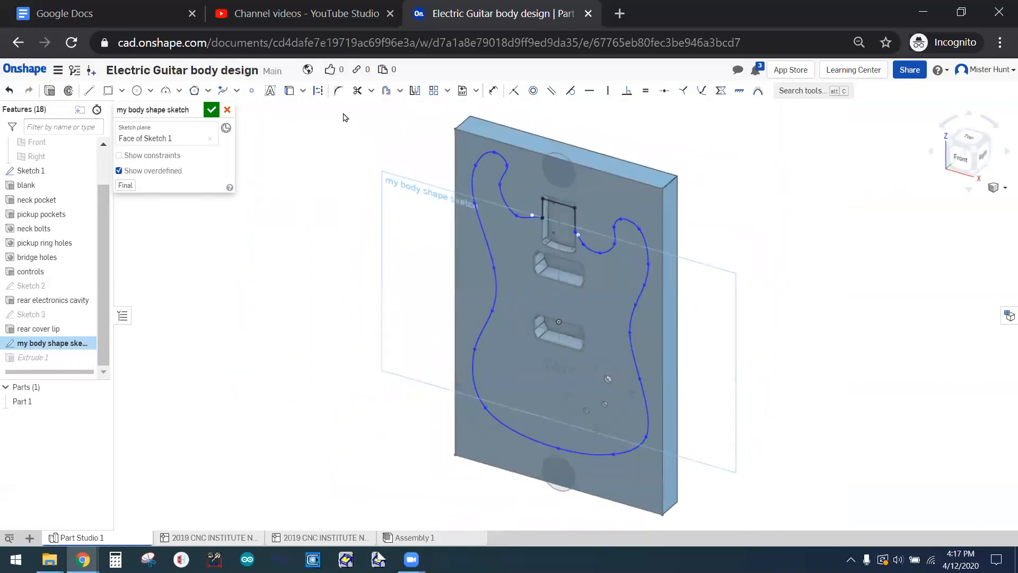
# Step: Accept the body shape sketch so the guitar body is cut, then hide Sketch 1
pyautogui.click(212, 110)
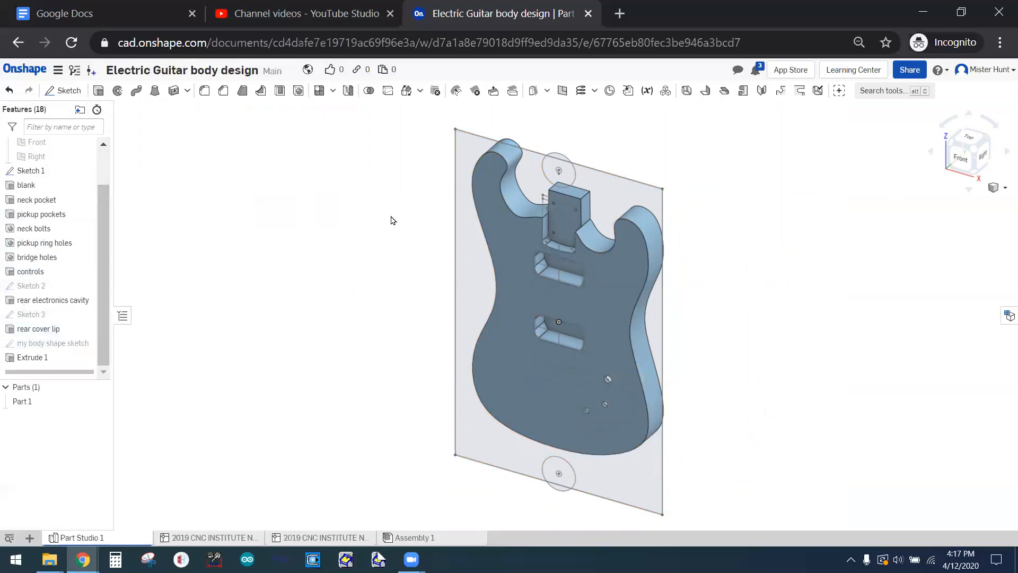
pyautogui.click(25, 184)
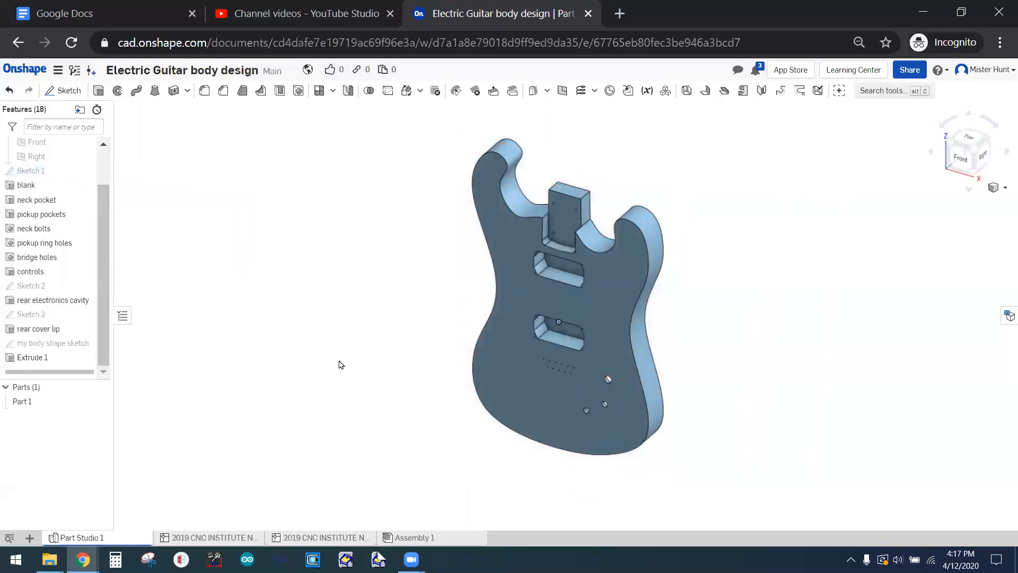
pyautogui.moveTo(962, 175)
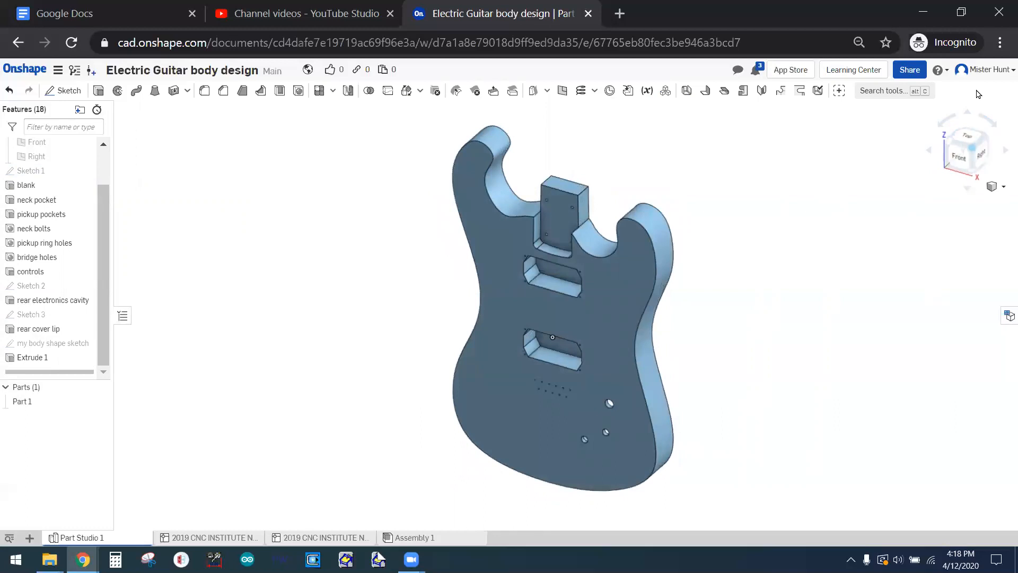
pyautogui.moveTo(783, 107)
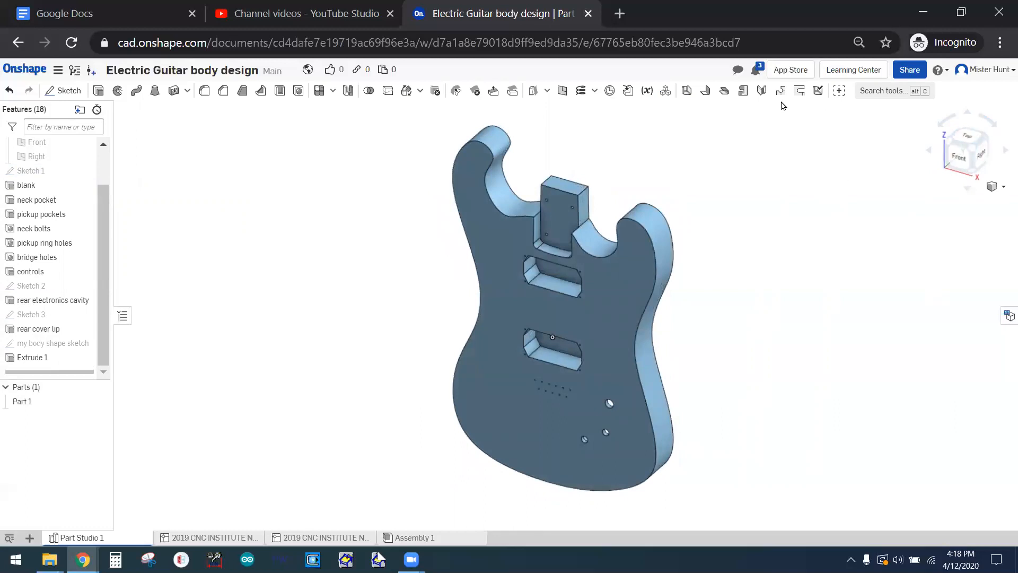
pyautogui.moveTo(757, 163)
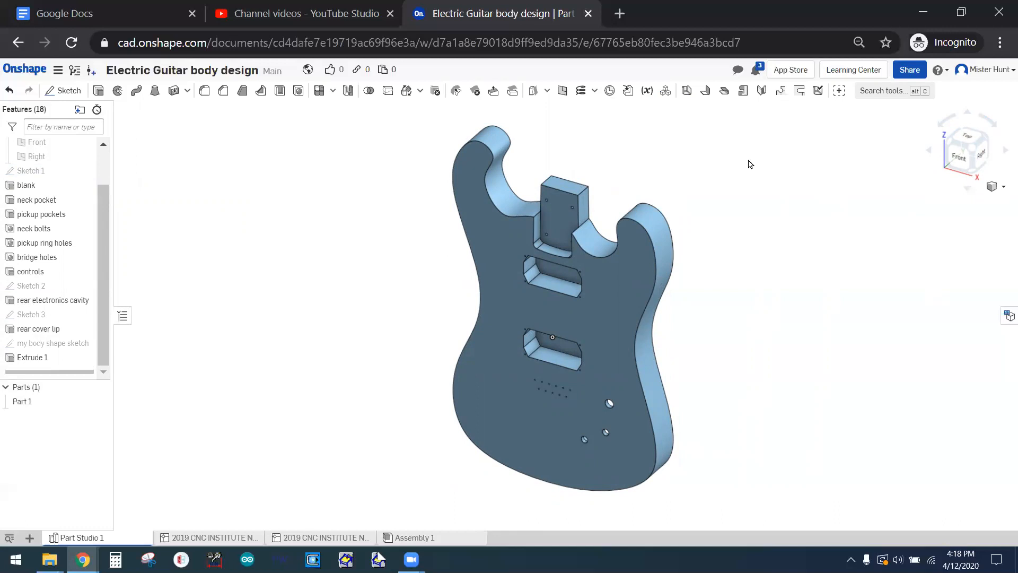
pyautogui.moveTo(605, 65)
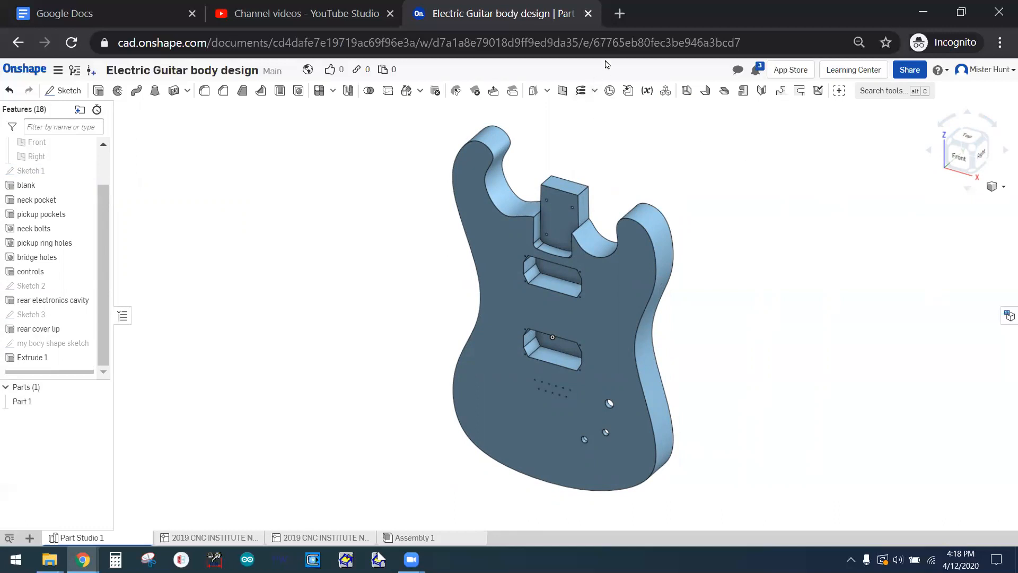